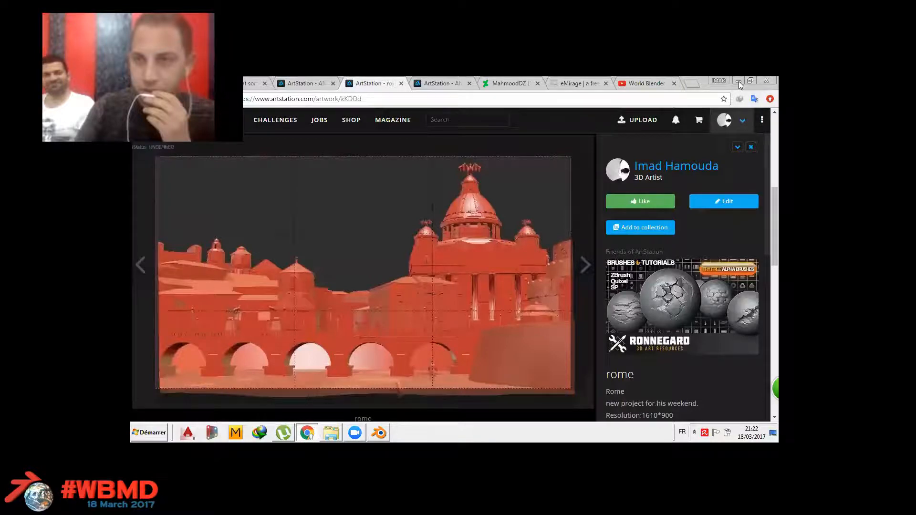
- Scroll down the ArtStation page to show the rest of the red Rome render
{"action": "scroll", "scroll_direction": "down", "scroll_amount": 3}
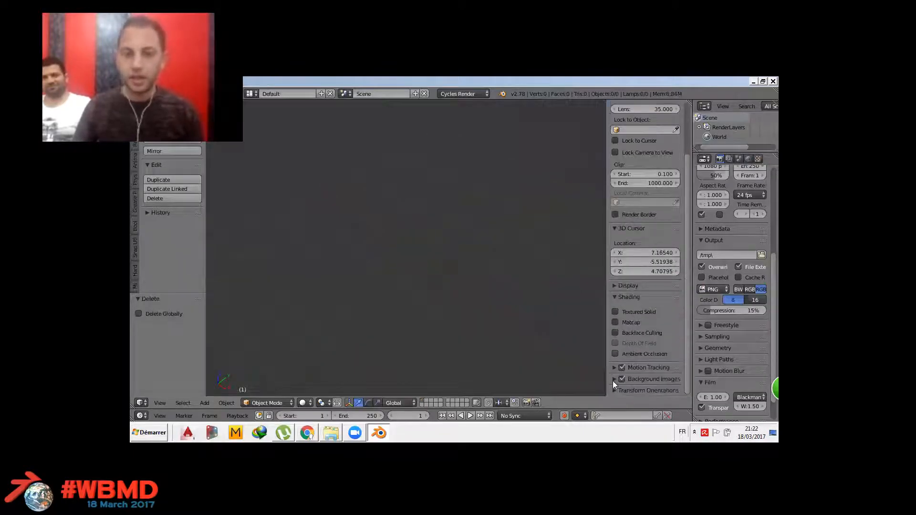
- Load Capitol_Building_Full_View.jpg from the Desktop as the background reference image
{"action": "left_click", "coordinate": [622, 379]}
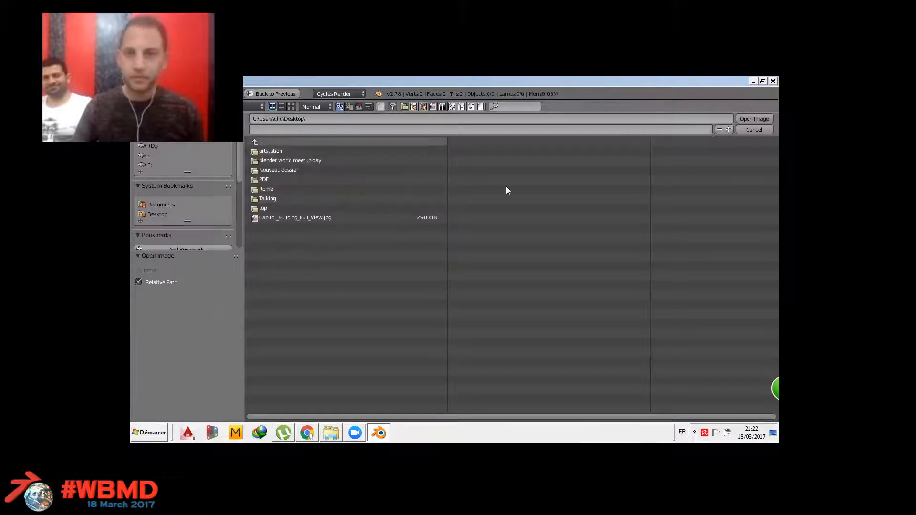
{"action": "double_click", "coordinate": [278, 170]}
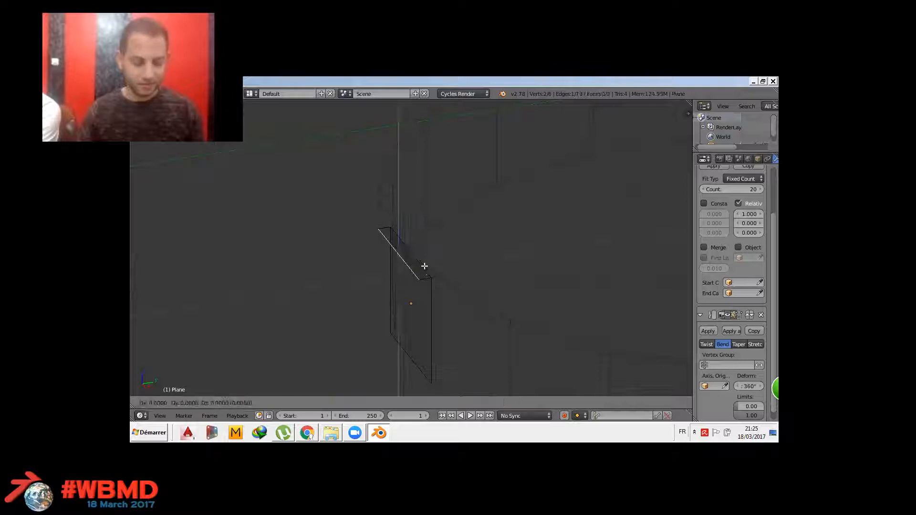
- Enter Edit Mode on the 24-panel ring to edit the plane's geometry directly
{"action": "key", "text": "Tab"}
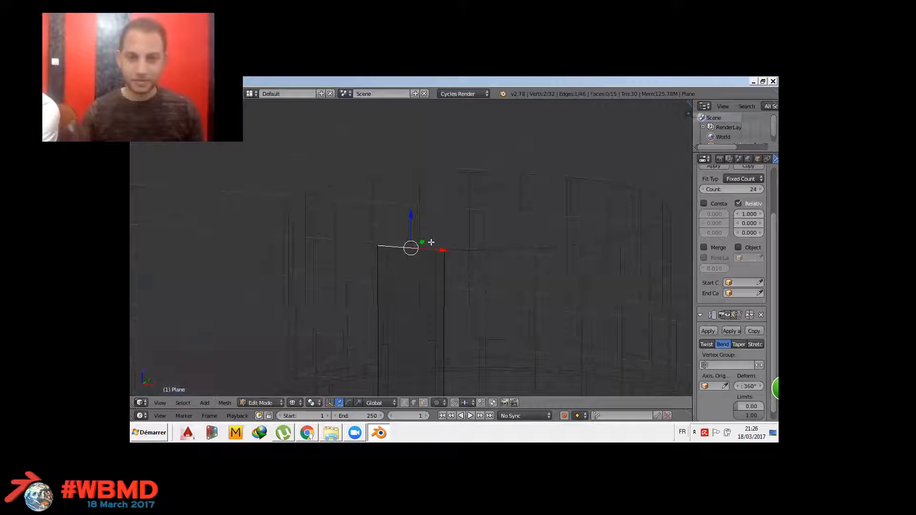
- Drag the panel's vertices to start reshaping its profile into the dome curve
{"action": "left_click_drag", "start_coordinate": [410, 248], "coordinate": [454, 242]}
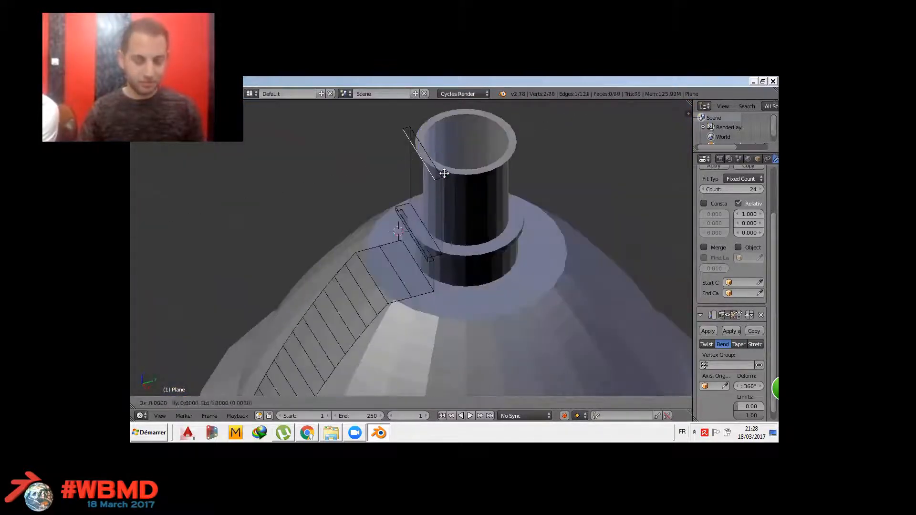
- Adjust the plane against the Capitol photo in front view and leave Edit Mode
{"action": "key", "text": "Tab"}
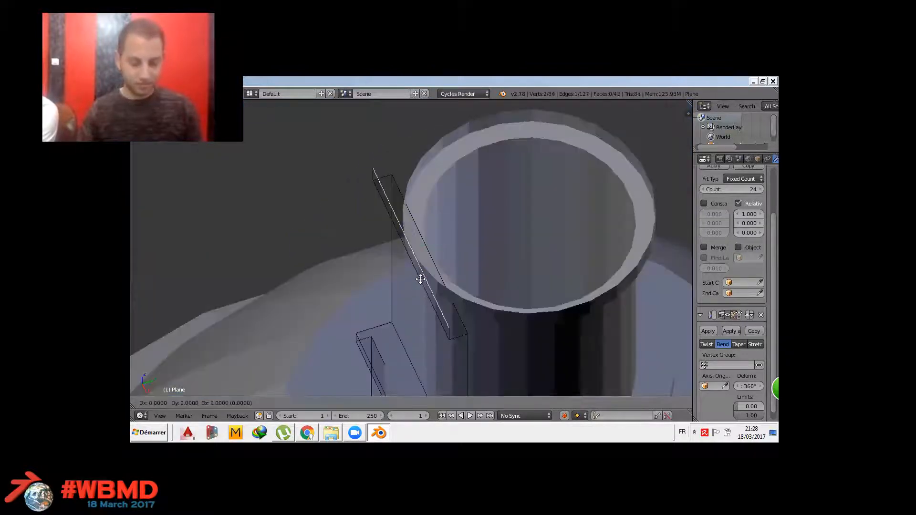
{"action": "key", "text": "Tab"}
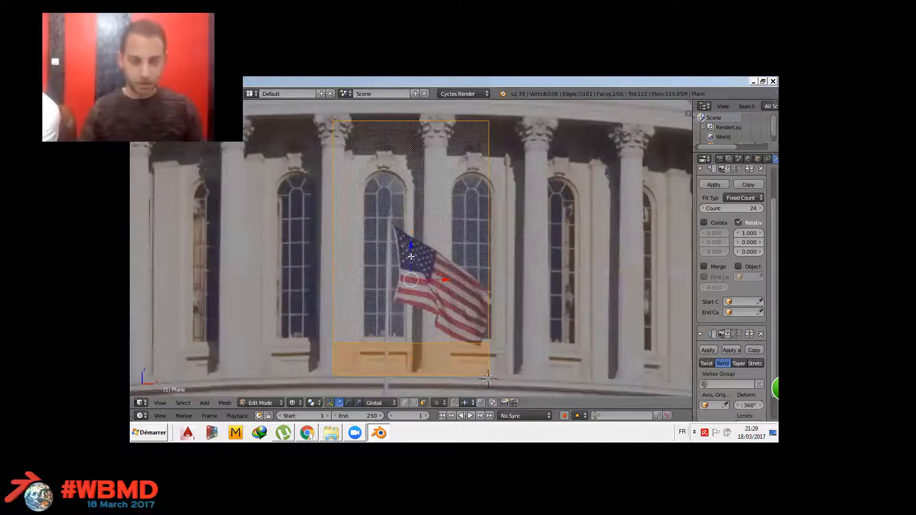
{"action": "key", "text": "Tab"}
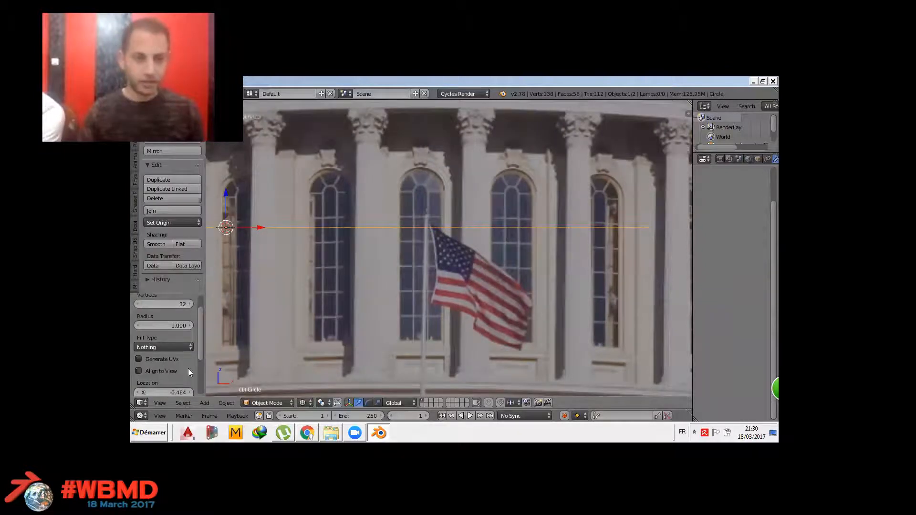
- Enable Align to View for the new 32-vertex circle and adjust its size over the colonnade
{"action": "left_click", "coordinate": [138, 371]}
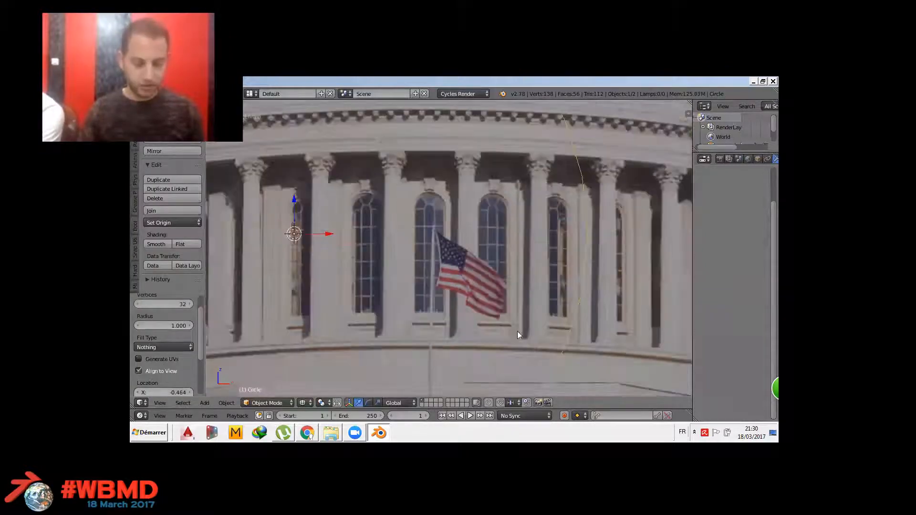
{"action": "scroll", "scroll_direction": "down", "scroll_amount": 3}
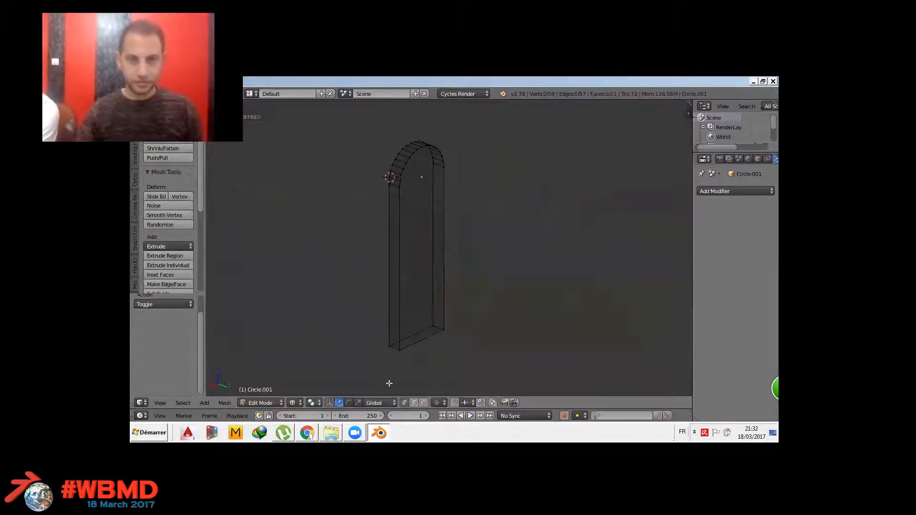
- Trace the arched window outline over the photo, constraining along X, and fill it as a flat arch
{"action": "left_click", "coordinate": [424, 403]}
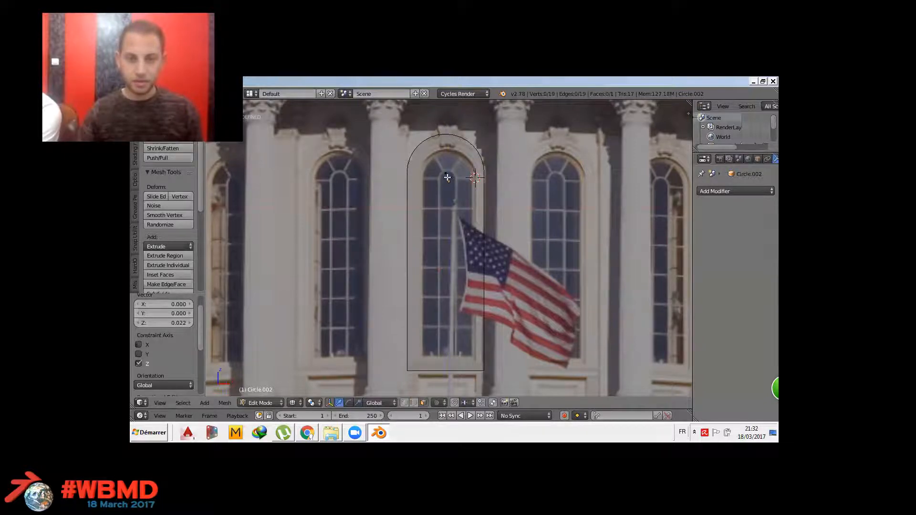
{"action": "key", "text": "x"}
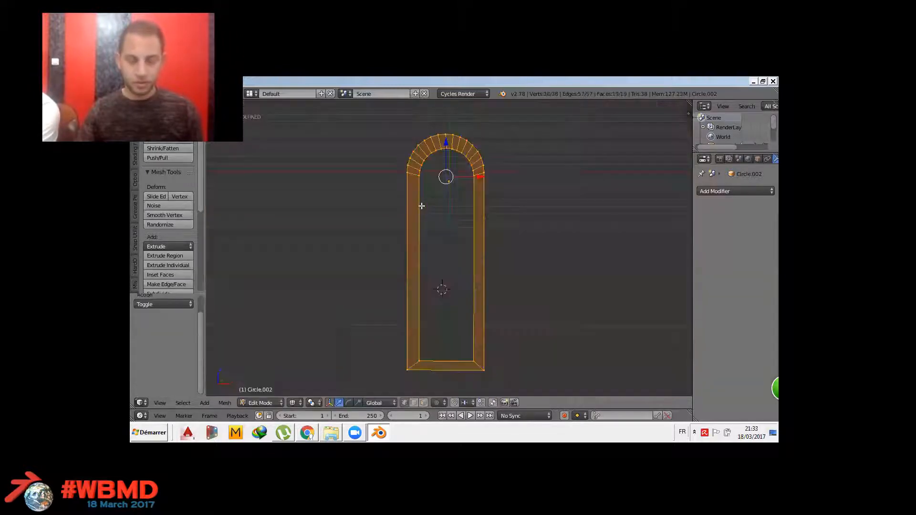
{"action": "left_click", "coordinate": [156, 246]}
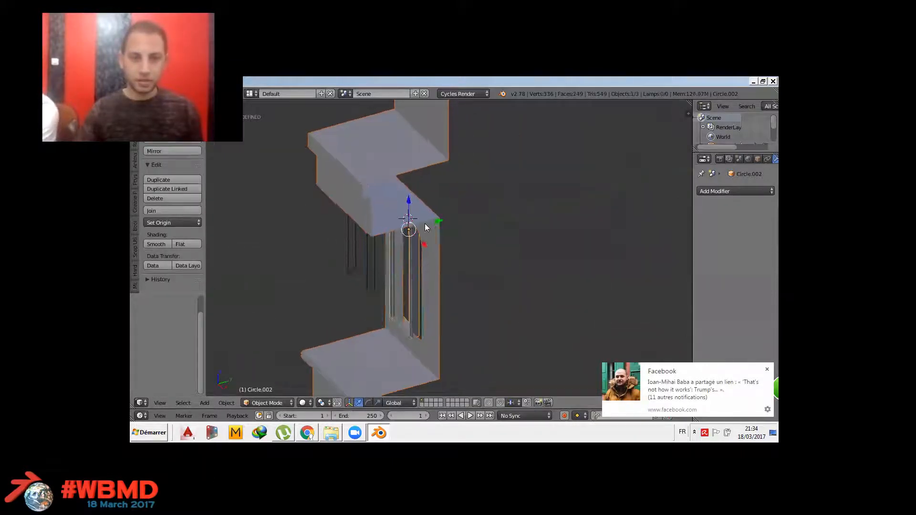
{"action": "left_click_drag", "start_coordinate": [409, 228], "coordinate": [418, 224]}
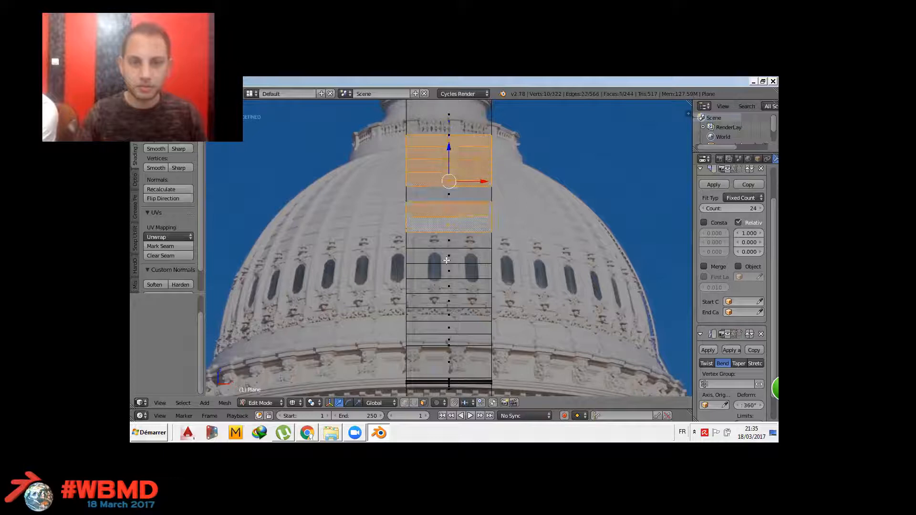
- Slide the new loop cut down along the curved dome strip into place
{"action": "left_click_drag", "start_coordinate": [448, 182], "coordinate": [449, 211]}
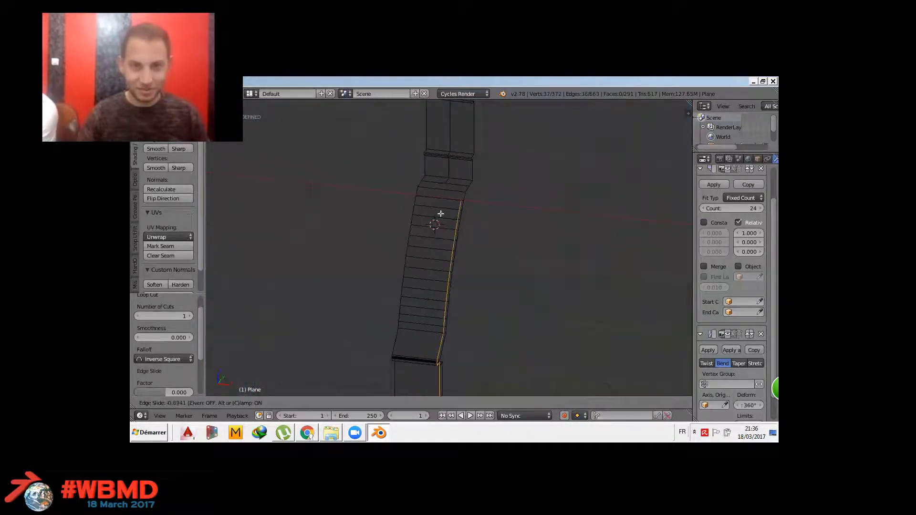
- Finish adjusting the dome panel and bring up the Add menu's Mesh primitives
{"action": "left_click_drag", "start_coordinate": [441, 214], "coordinate": [416, 198]}
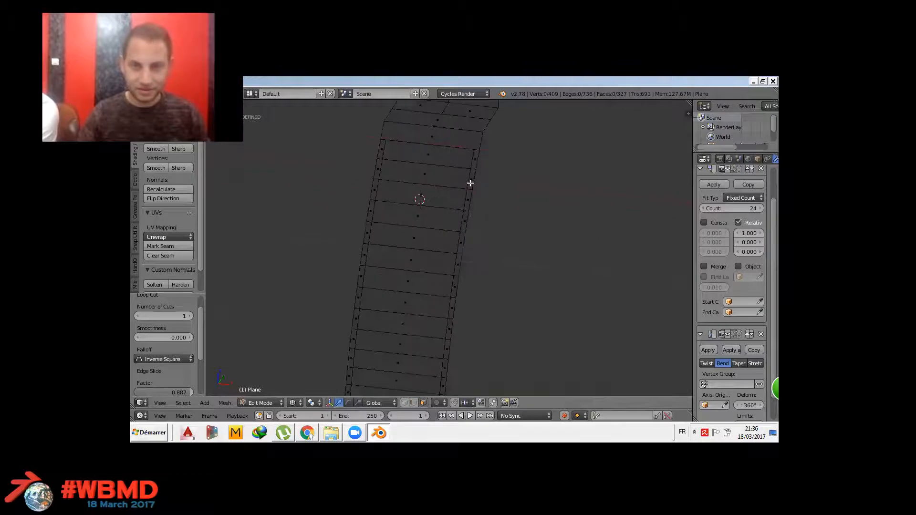
{"action": "left_click", "coordinate": [468, 205]}
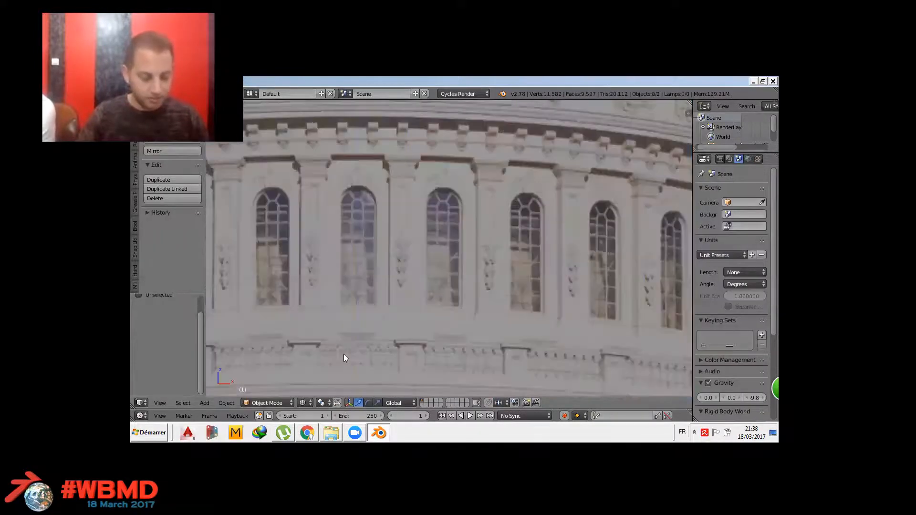
{"action": "left_click", "coordinate": [204, 402]}
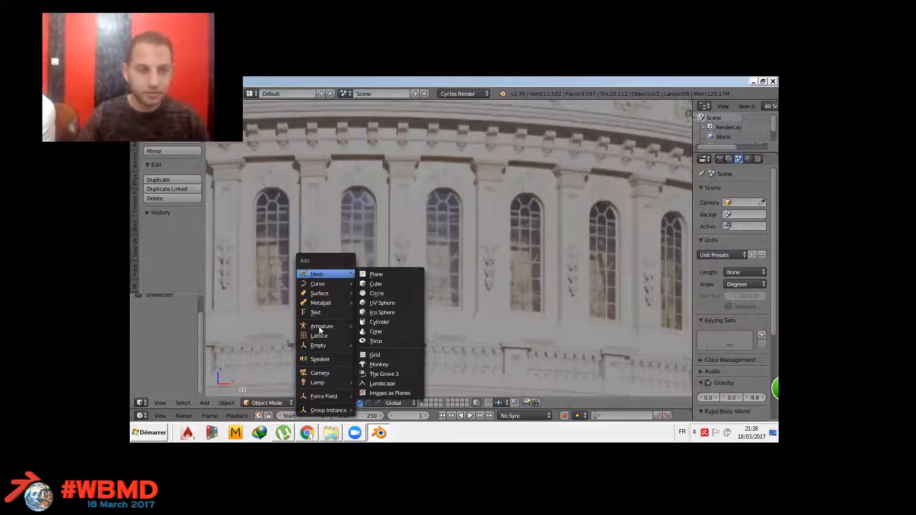
- Add a plane with an 8-count Array modifier and a Simple Deform modifier
{"action": "left_click", "coordinate": [375, 274]}
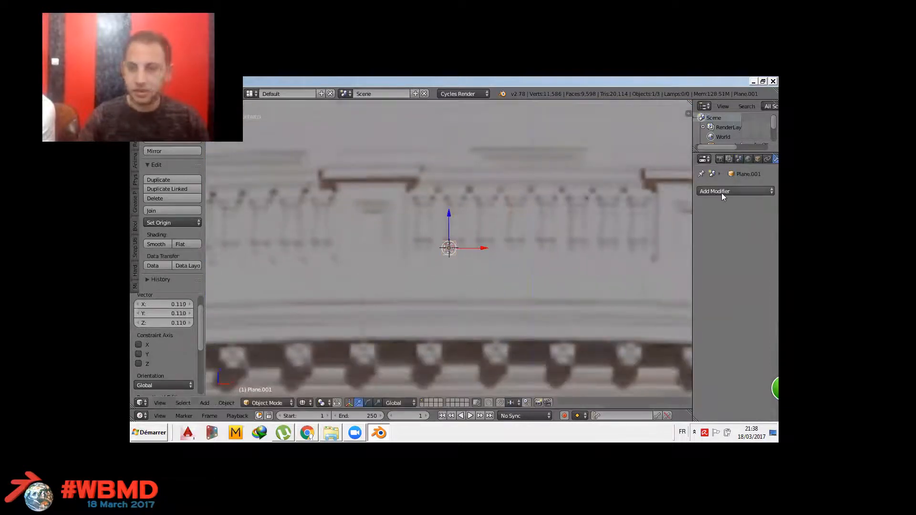
{"action": "left_click", "coordinate": [734, 191]}
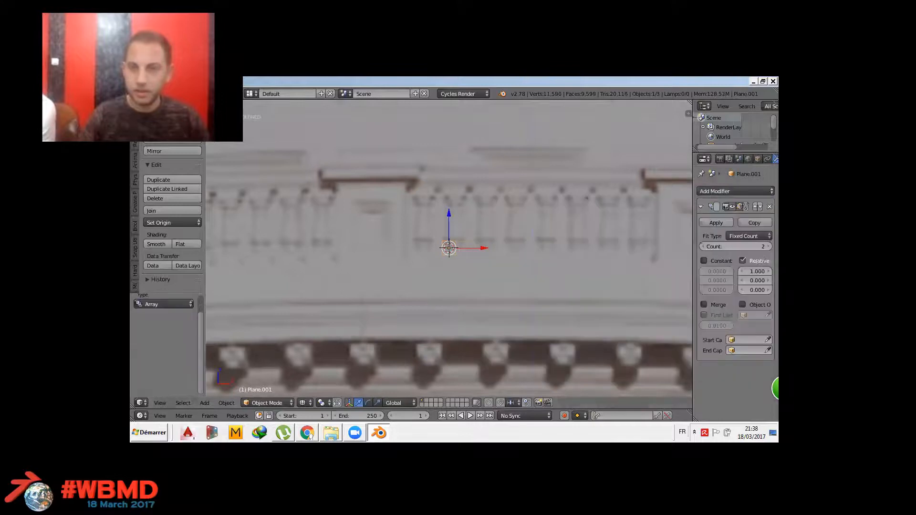
{"action": "left_click", "coordinate": [737, 246]}
{"action": "type", "text": "8"}
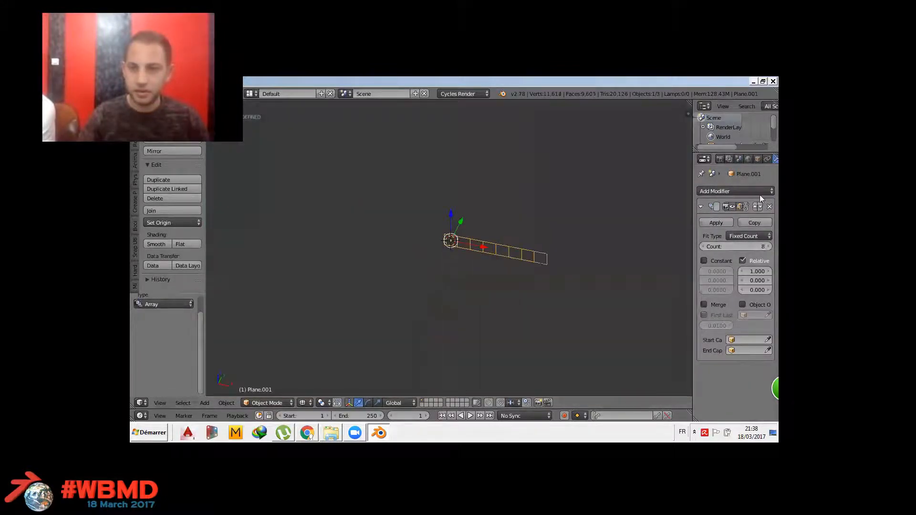
{"action": "left_click", "coordinate": [715, 191]}
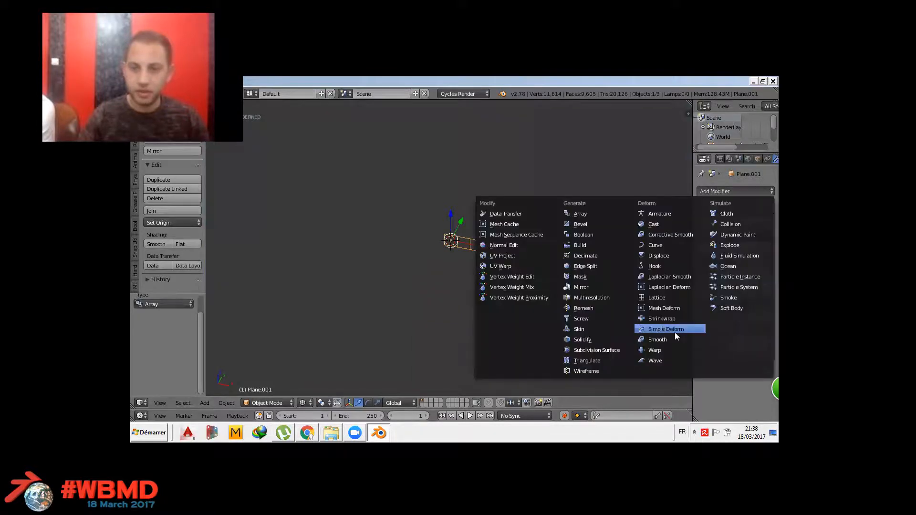
{"action": "left_click", "coordinate": [665, 328]}
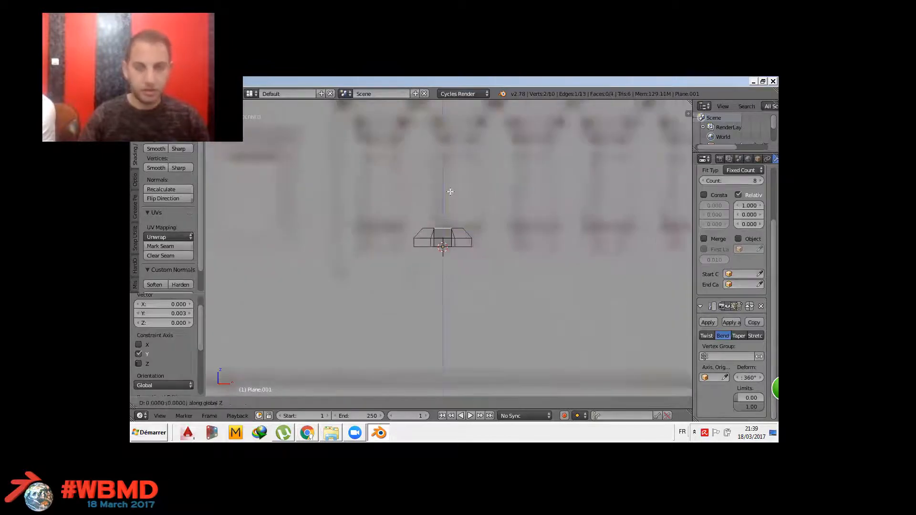
- Raise the selected edge loop to extend the baluster column upward
{"action": "left_click_drag", "start_coordinate": [442, 240], "coordinate": [443, 120]}
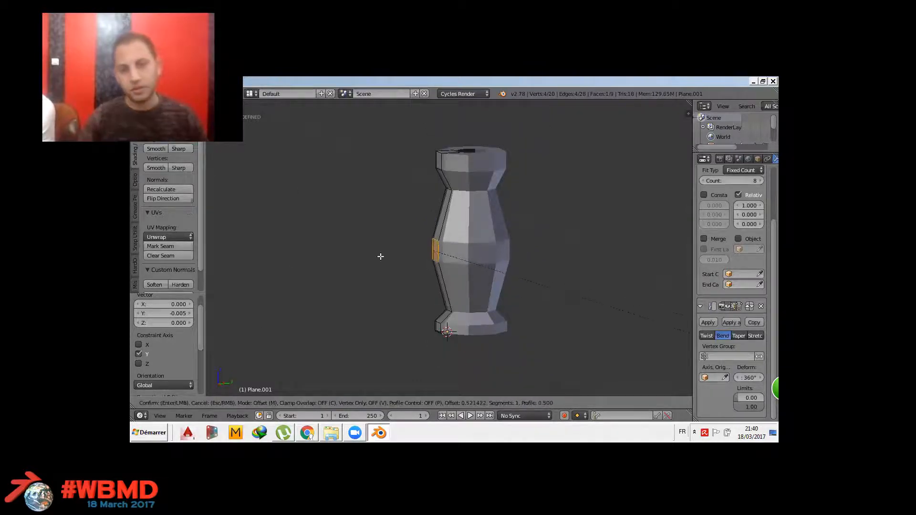
{"action": "mouse_move", "coordinate": [544, 330]}
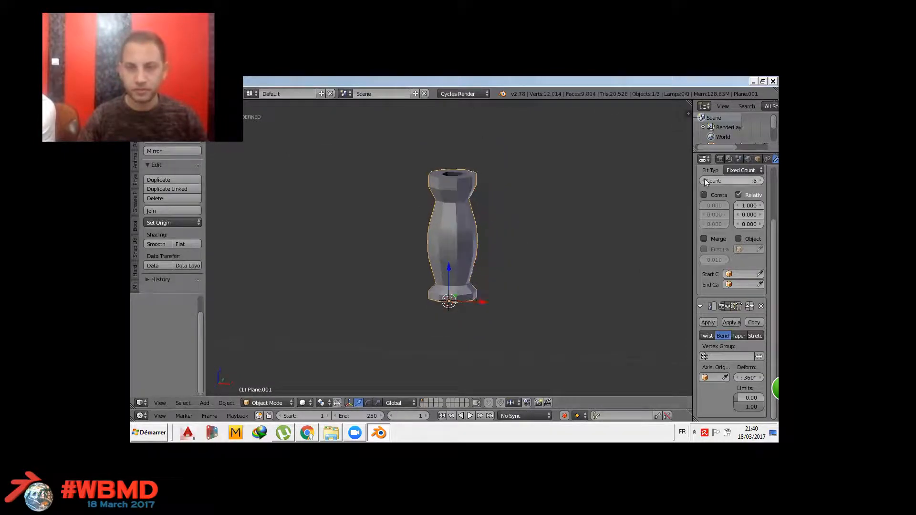
- Adjust the ring's face count and apply the Bend deform permanently to the mesh
{"action": "left_click", "coordinate": [705, 180]}
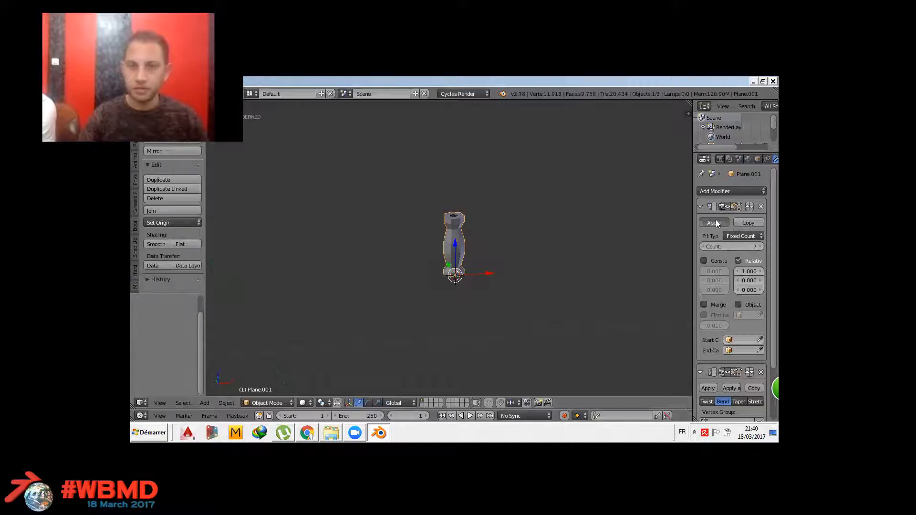
{"action": "left_click", "coordinate": [731, 191]}
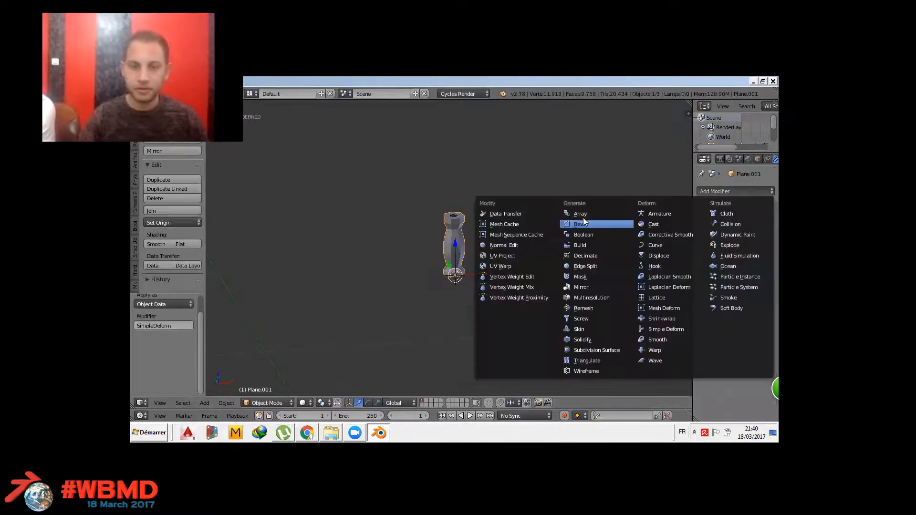
- Add an Array modifier repeating the baluster into a row of six copies
{"action": "left_click", "coordinate": [580, 213]}
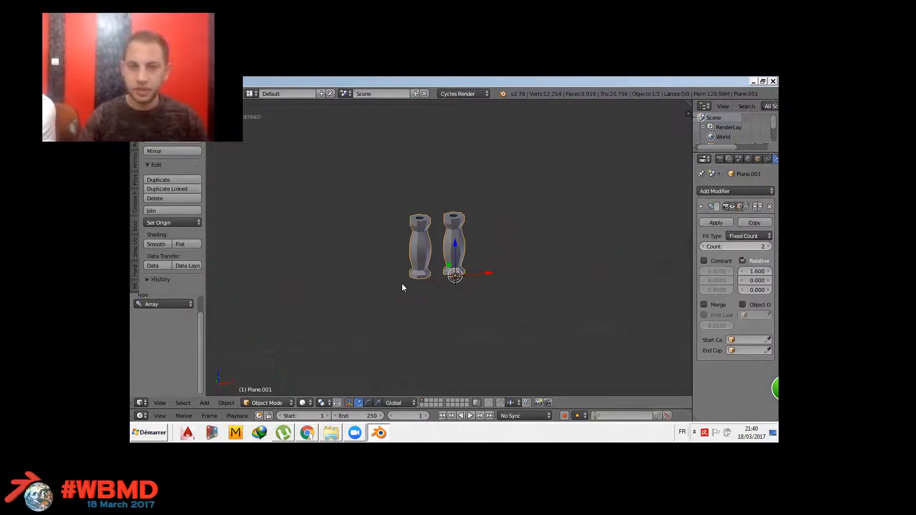
{"action": "left_click", "coordinate": [767, 246]}
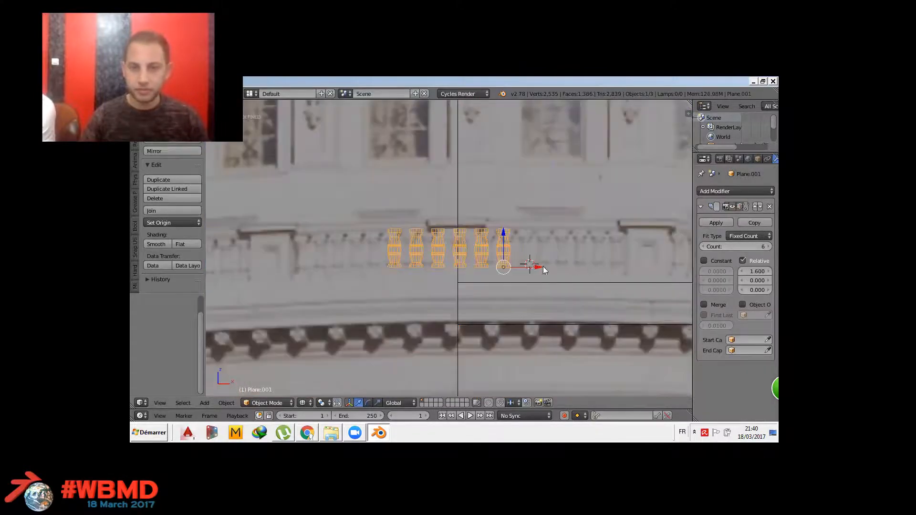
- Slide the seven-baluster row along Y to sit between the pedestals and confirm
{"action": "left_click_drag", "start_coordinate": [504, 267], "coordinate": [614, 267]}
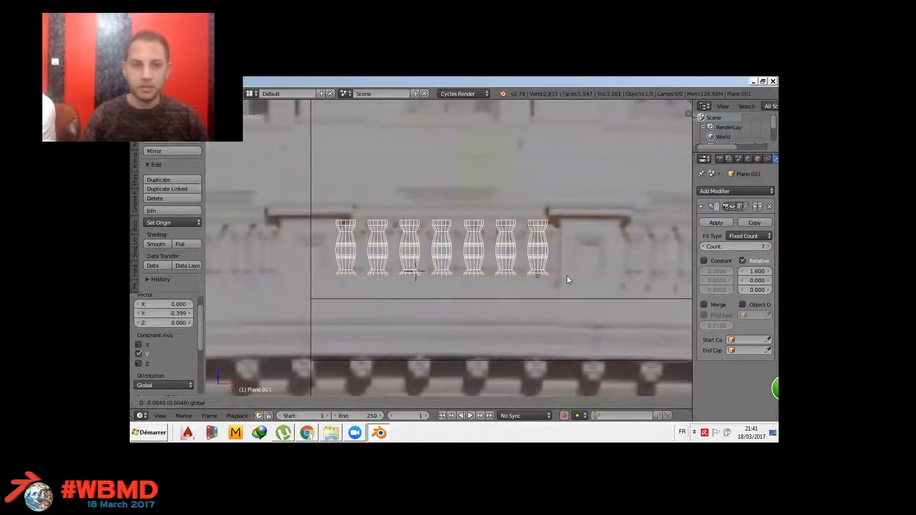
{"action": "left_click", "coordinate": [715, 221]}
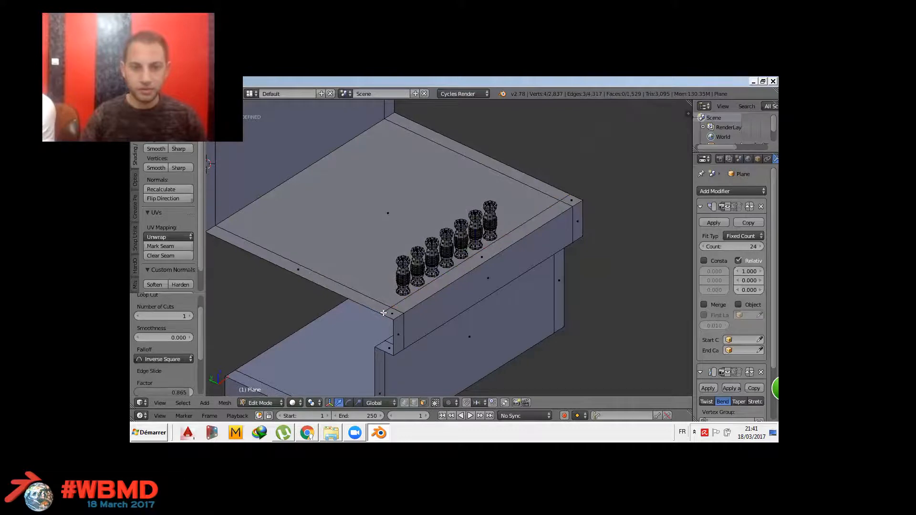
- Array the wall piece with a fixed count and add a Bend SimpleDeform to curve the strip
{"action": "left_click", "coordinate": [393, 314]}
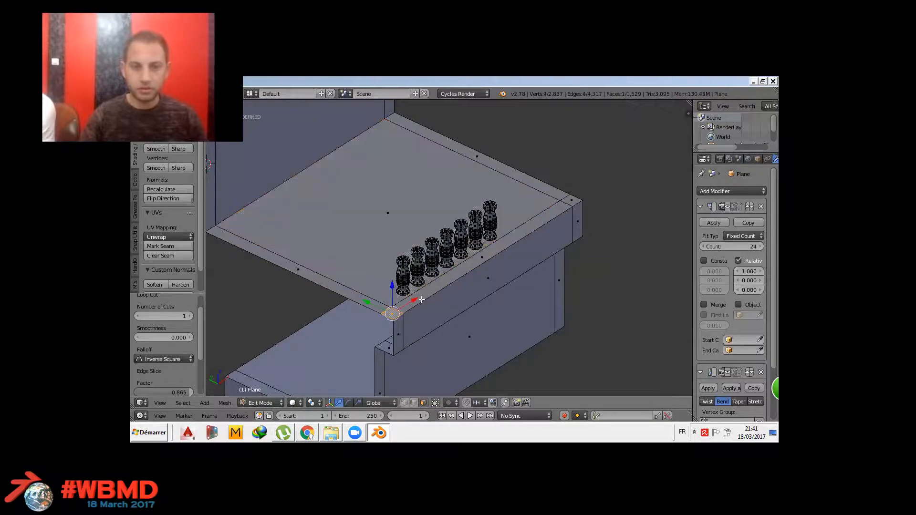
{"action": "left_click", "coordinate": [570, 197]}
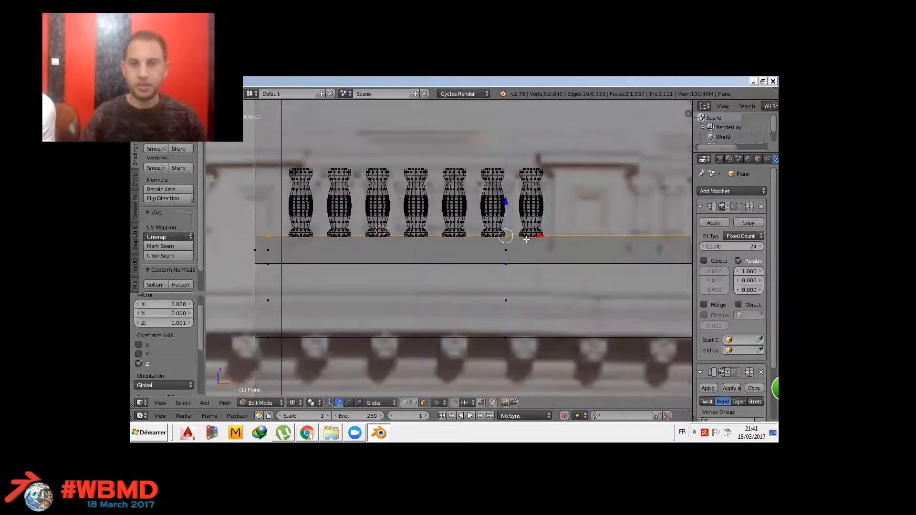
{"action": "scroll", "scroll_direction": "down", "scroll_amount": 3}
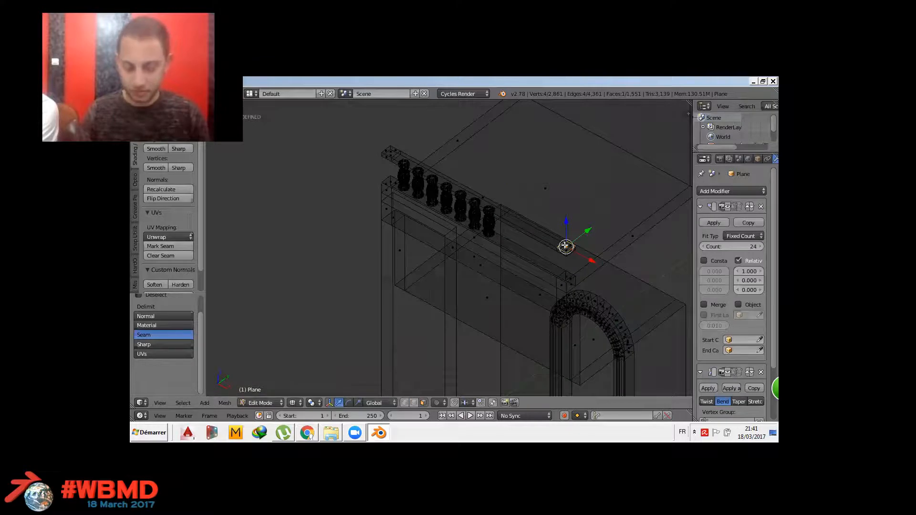
{"action": "left_click", "coordinate": [479, 202]}
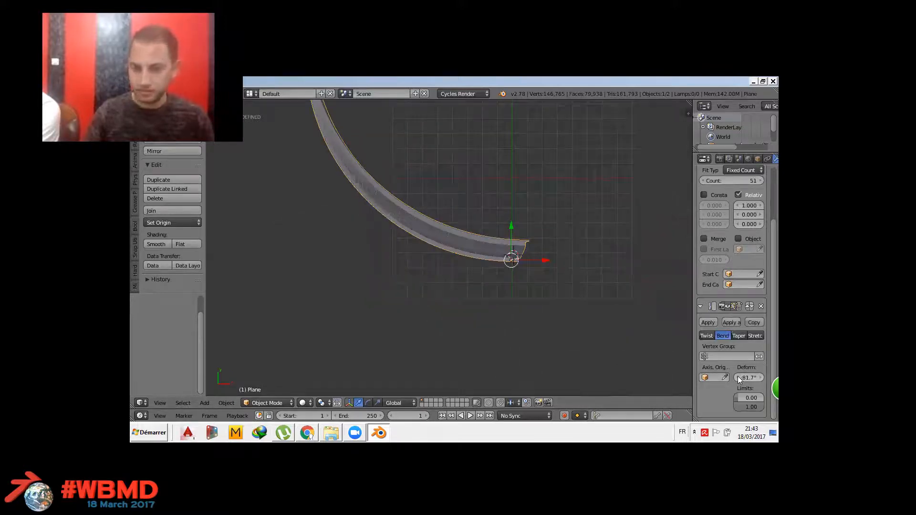
- Set the Bend deform angle to 180° so the strip forms a half ring
{"action": "type", "text": "180°"}
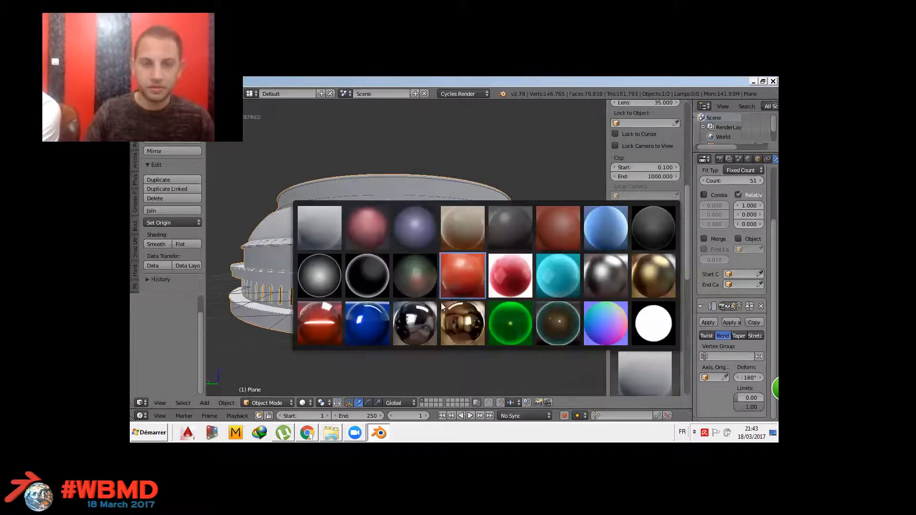
- Switch to the red clay matcap and orbit round the ring to check the windows
{"action": "left_click", "coordinate": [320, 323]}
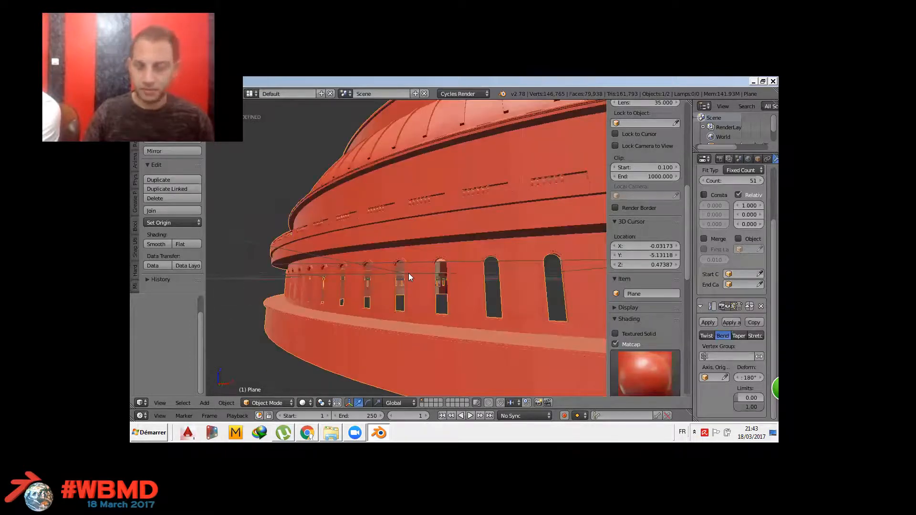
{"action": "left_click_drag", "start_coordinate": [409, 275], "coordinate": [368, 304]}
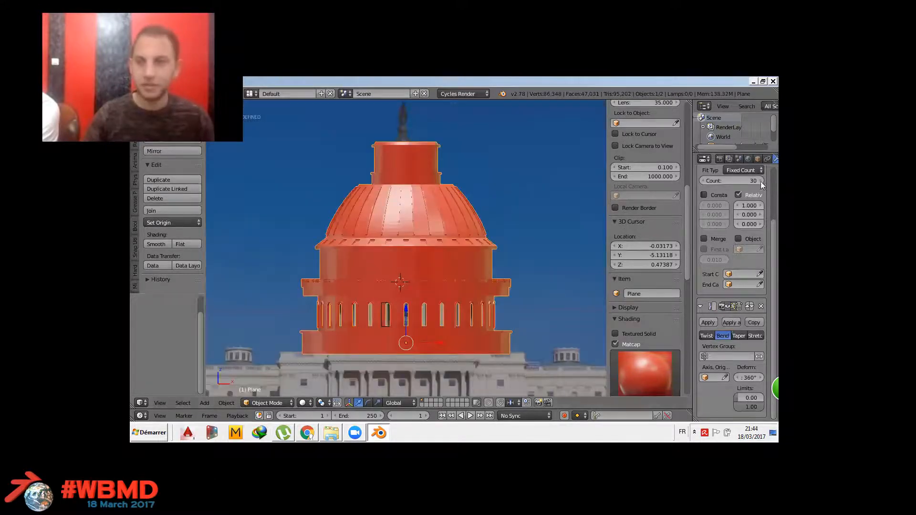
- Lower the Array count so the full ring matches the Capitol dome reference
{"action": "left_click", "coordinate": [759, 180]}
{"action": "type", "text": "26"}
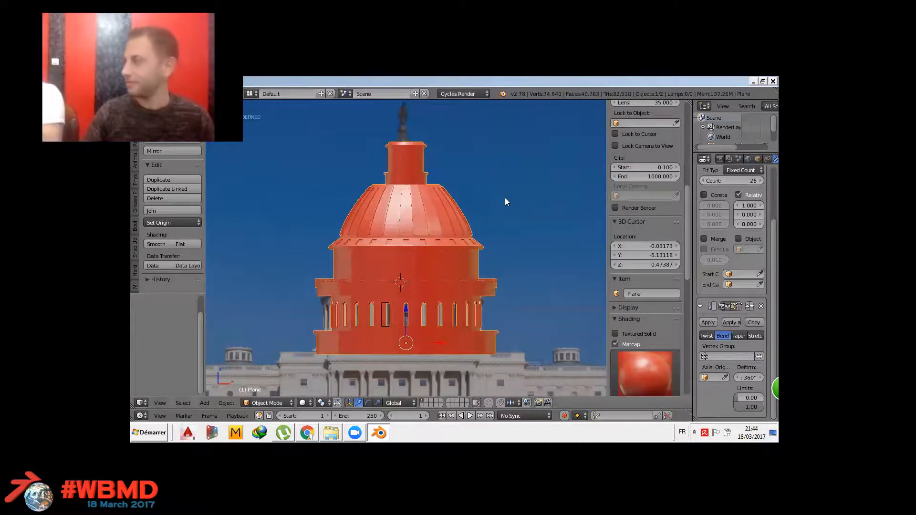
{"action": "mouse_move", "coordinate": [465, 142]}
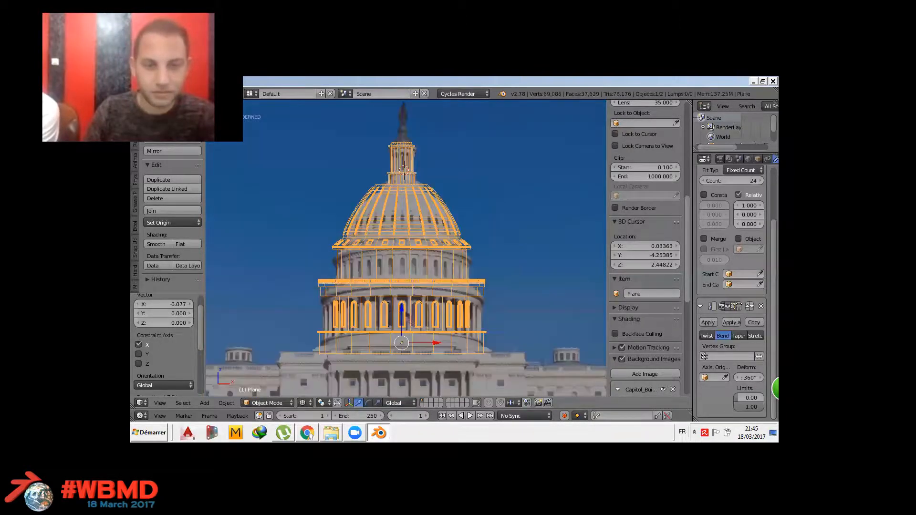
{"action": "mouse_move", "coordinate": [564, 161]}
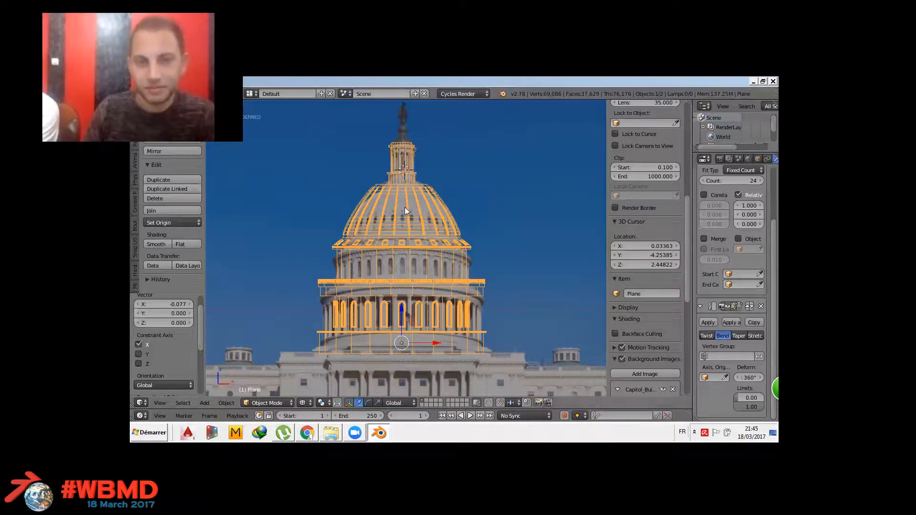
{"action": "mouse_move", "coordinate": [419, 355]}
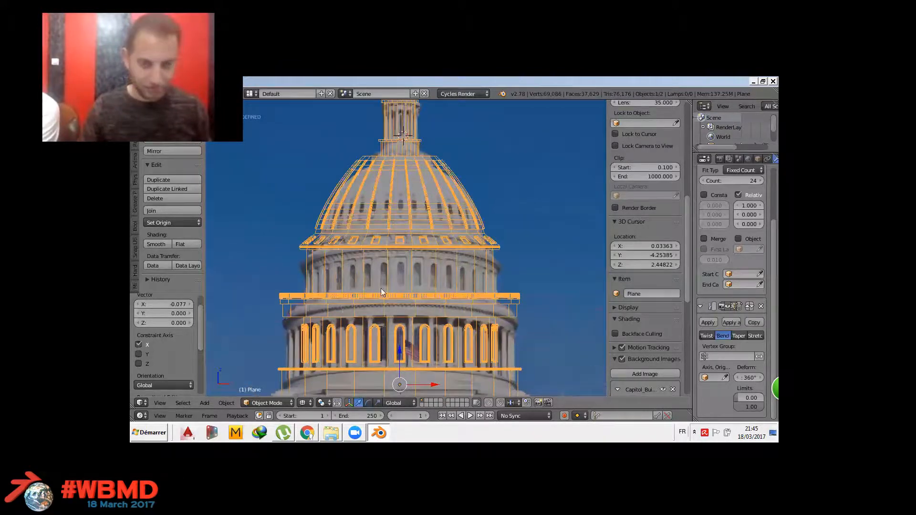
{"action": "left_click", "coordinate": [204, 403]}
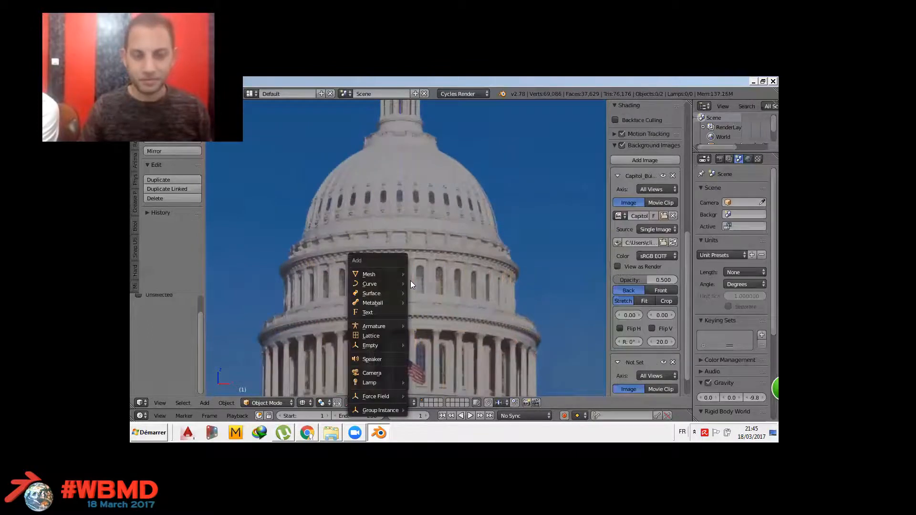
{"action": "left_click", "coordinate": [369, 274]}
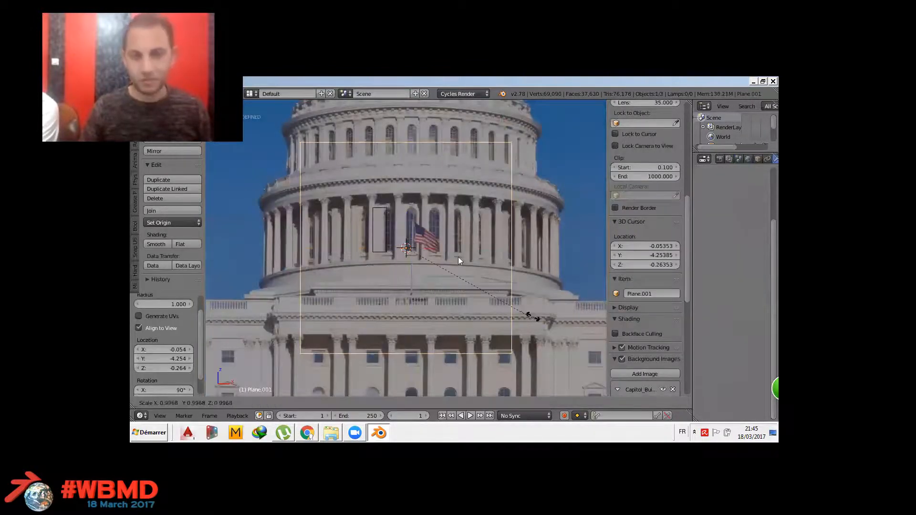
{"action": "left_click_drag", "start_coordinate": [534, 318], "coordinate": [418, 247]}
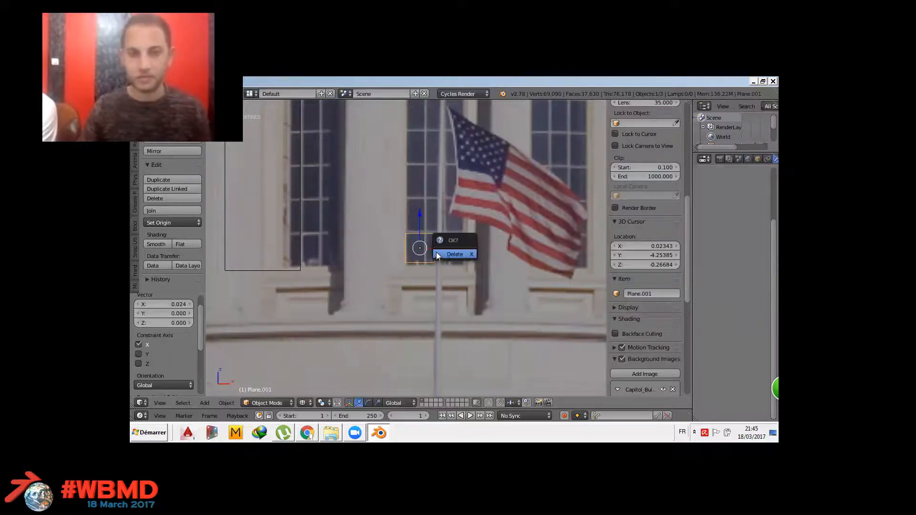
{"action": "left_click", "coordinate": [455, 253]}
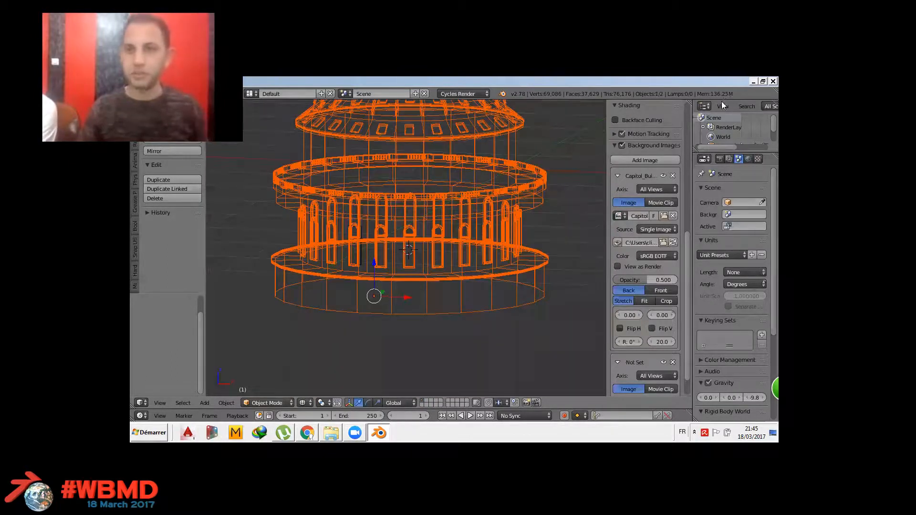
- Load the saved rome6blend.blend Rome scene file
{"action": "left_click", "coordinate": [754, 81]}
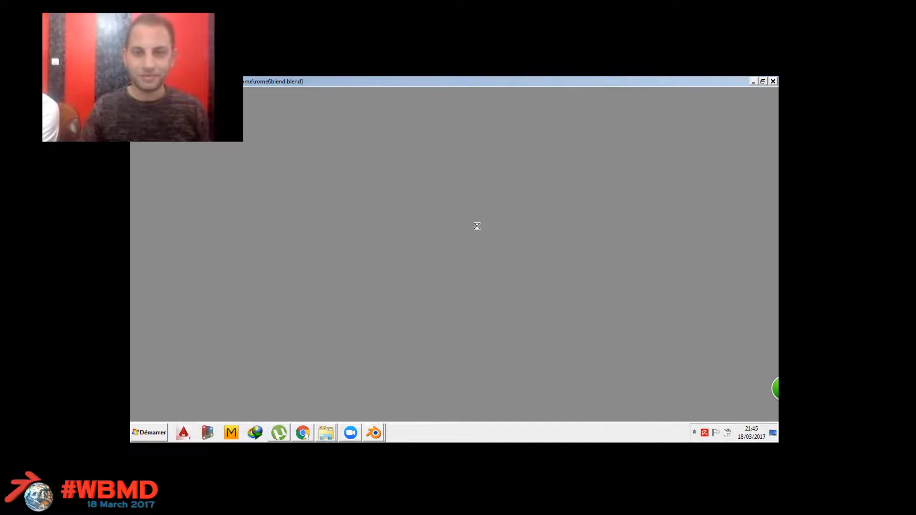
{"action": "mouse_move", "coordinate": [492, 193]}
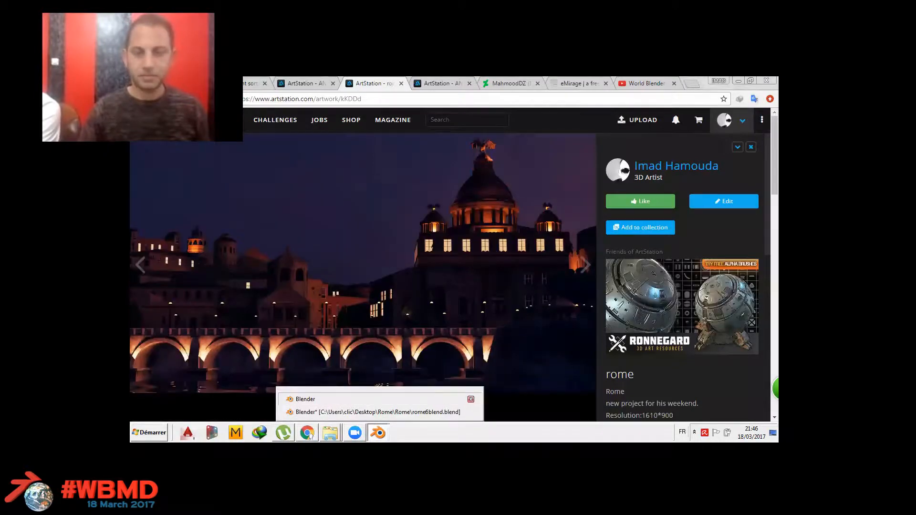
{"action": "mouse_move", "coordinate": [439, 338]}
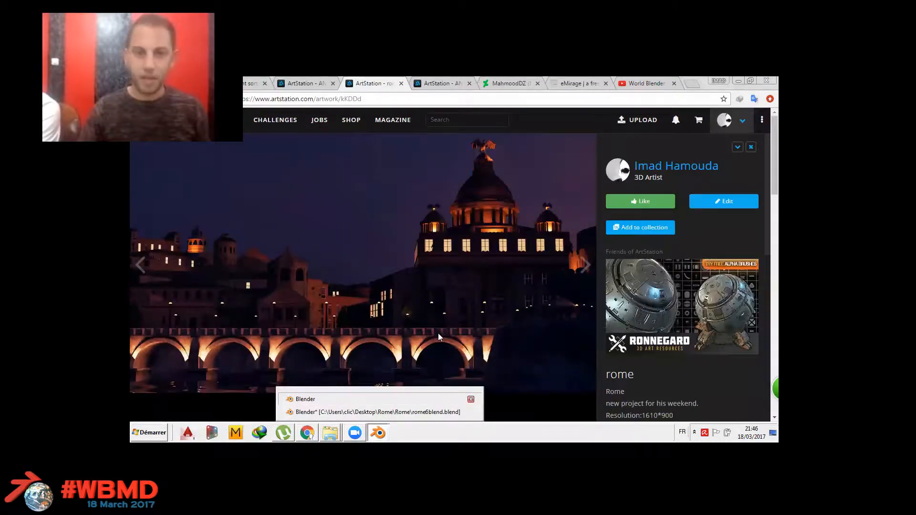
{"action": "mouse_move", "coordinate": [483, 288]}
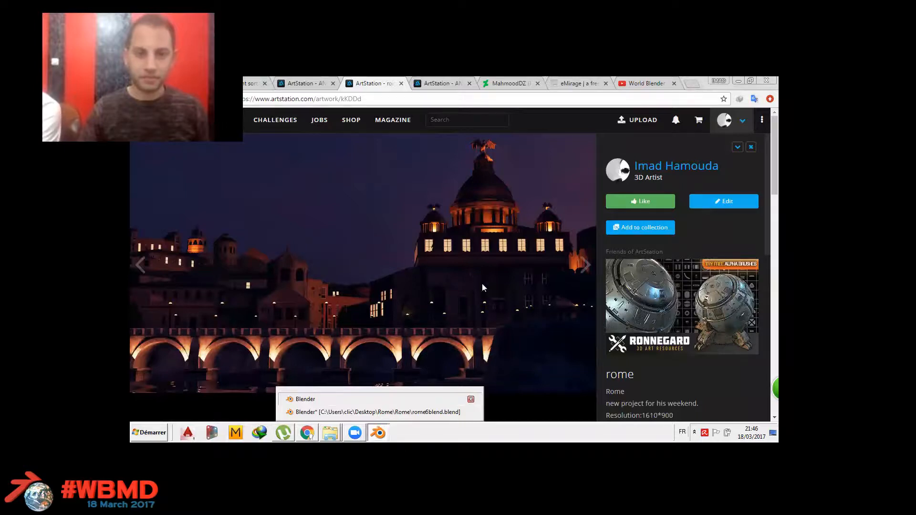
- Bring up the ArtStation artwork page showing the finished Rome night render
{"action": "left_click", "coordinate": [377, 412]}
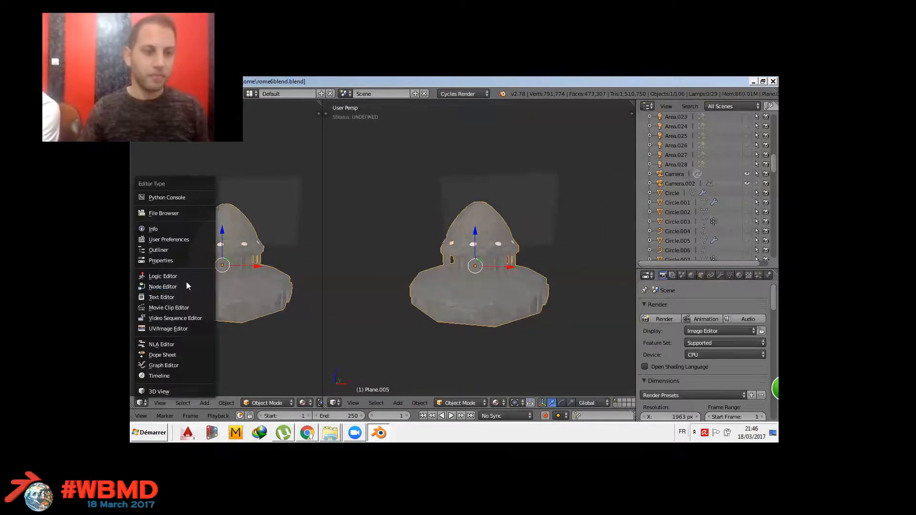
- Change the left area into a Node Editor for Plane.005's material work
{"action": "left_click", "coordinate": [163, 286]}
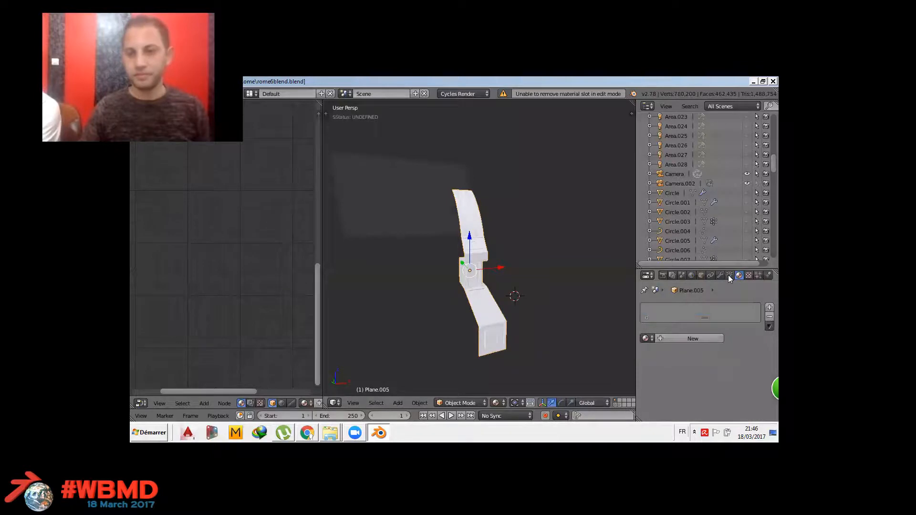
{"action": "mouse_move", "coordinate": [719, 283]}
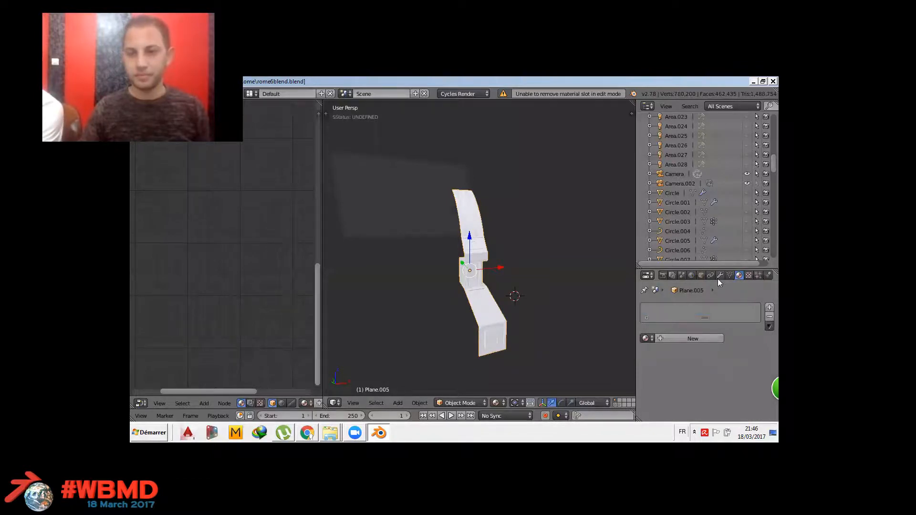
- Show the modifiers on the strip piece Plane.005 and look down the panel
{"action": "left_click", "coordinate": [730, 275]}
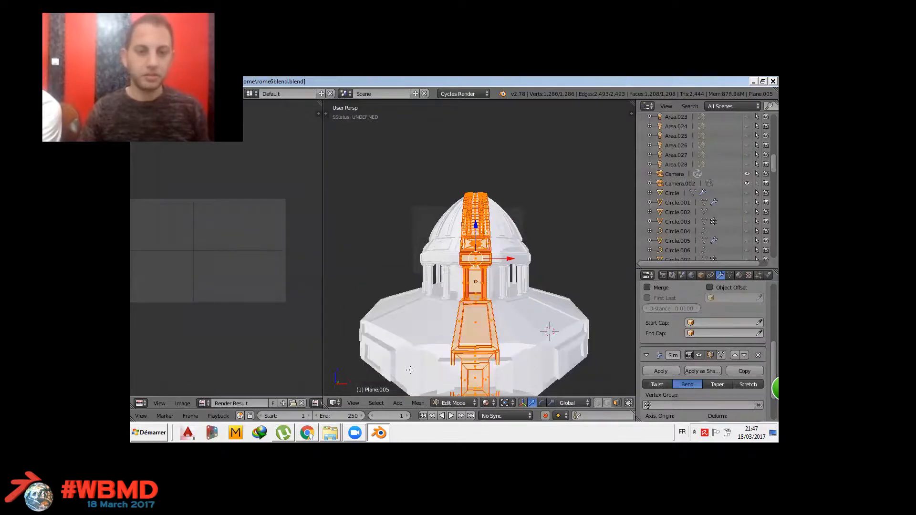
{"action": "scroll", "scroll_direction": "down", "scroll_amount": 3}
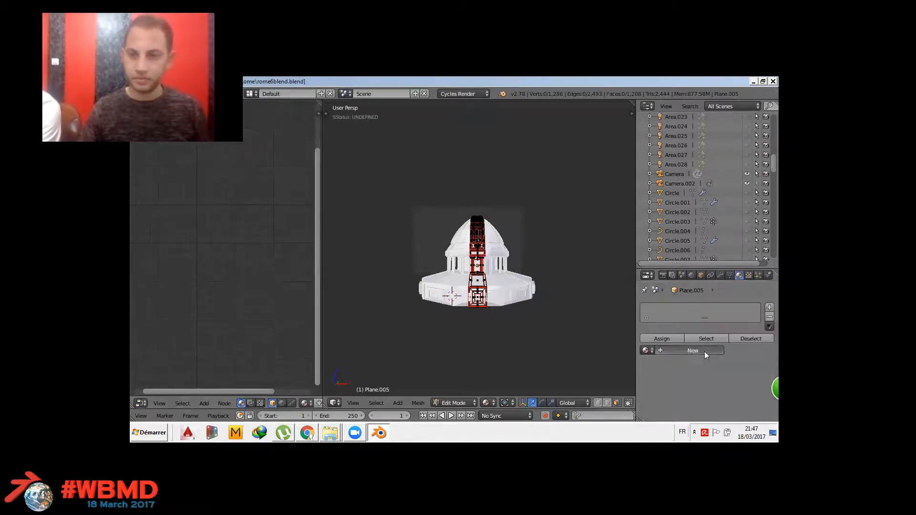
- Create Material.001 on the strip with an Image Texture feeding the diffuse colour, and begin picking its image
{"action": "left_click", "coordinate": [693, 350]}
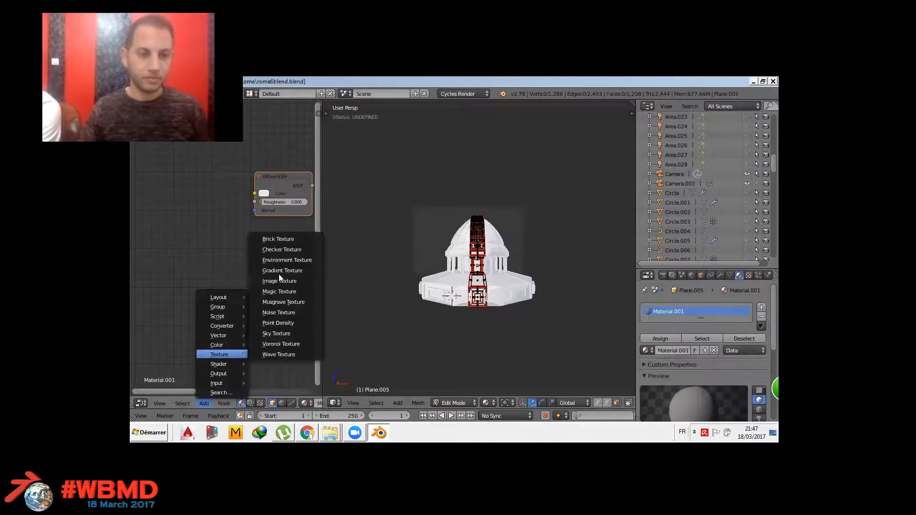
{"action": "mouse_move", "coordinate": [282, 270]}
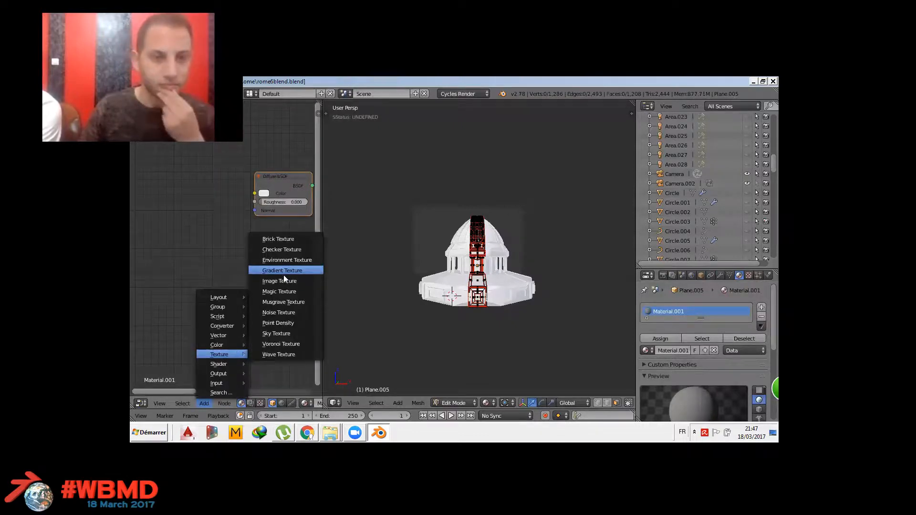
{"action": "left_click", "coordinate": [278, 282]}
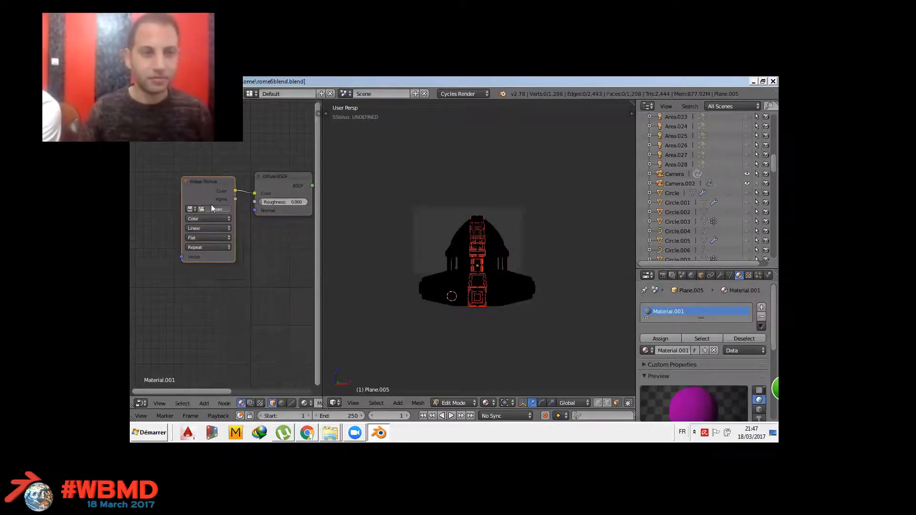
{"action": "left_click", "coordinate": [189, 208]}
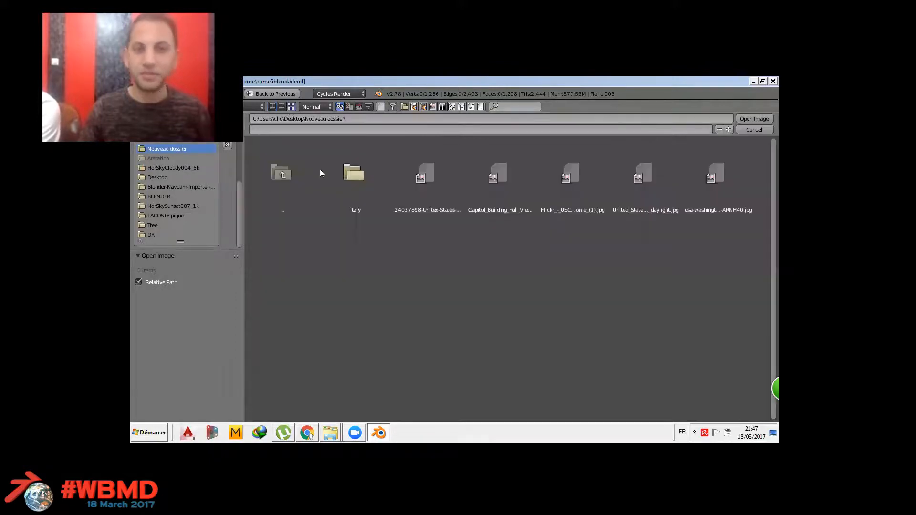
- Move the image file browser up from the Desktop photos folder to the C: drive root
{"action": "left_click", "coordinate": [157, 177]}
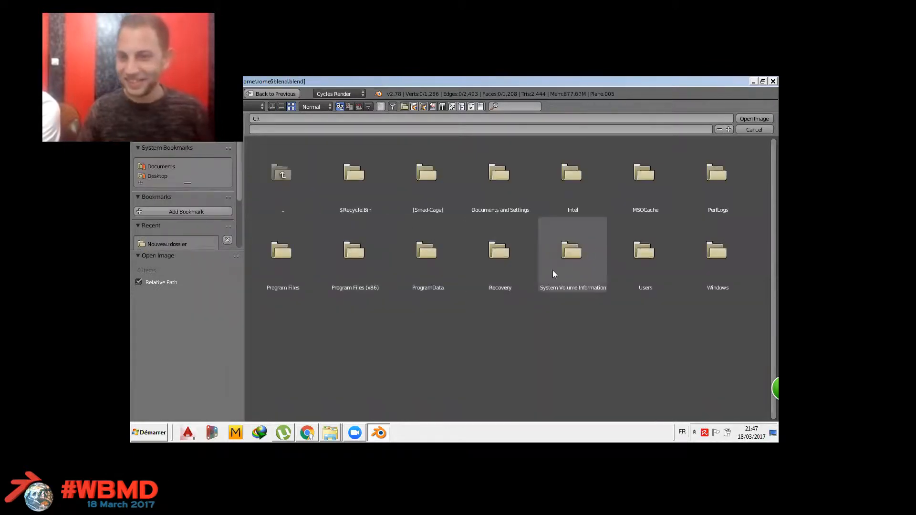
{"action": "mouse_move", "coordinate": [670, 194]}
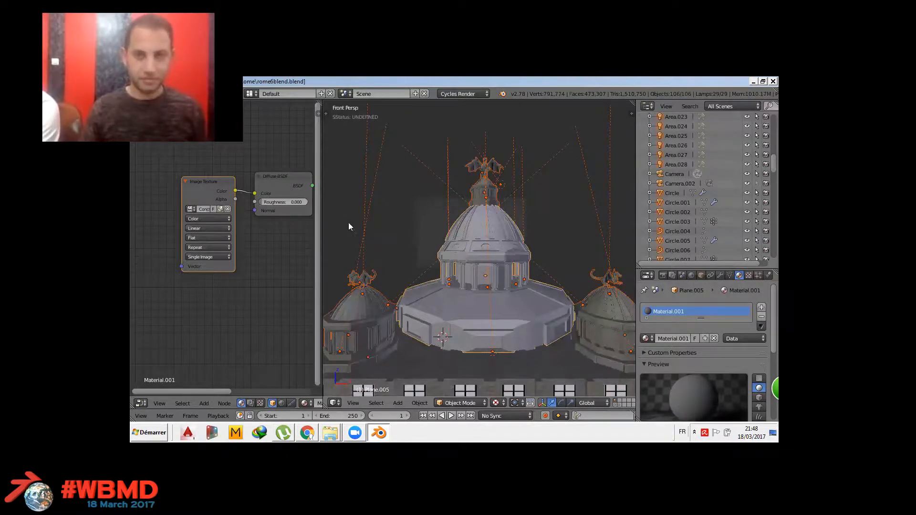
- View the whole Rome cityscape through the scene camera
{"action": "key", "text": "KP_0"}
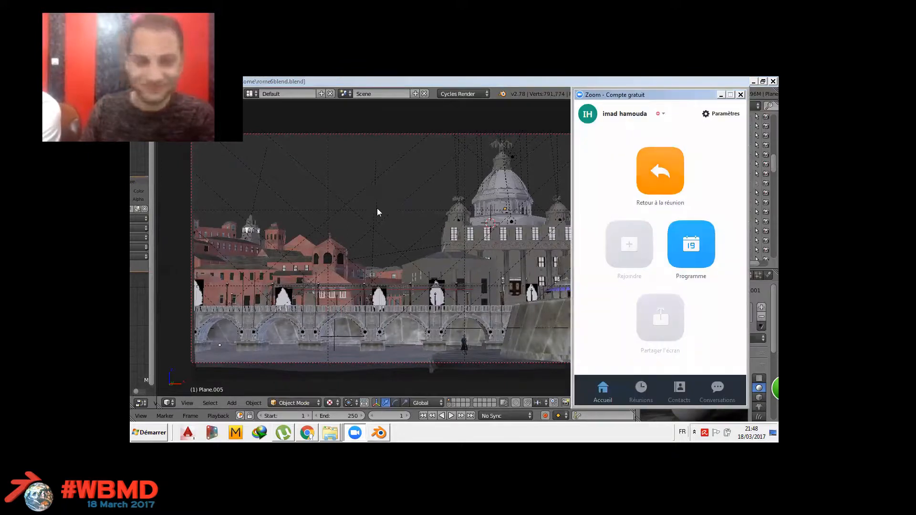
{"action": "mouse_move", "coordinate": [386, 211]}
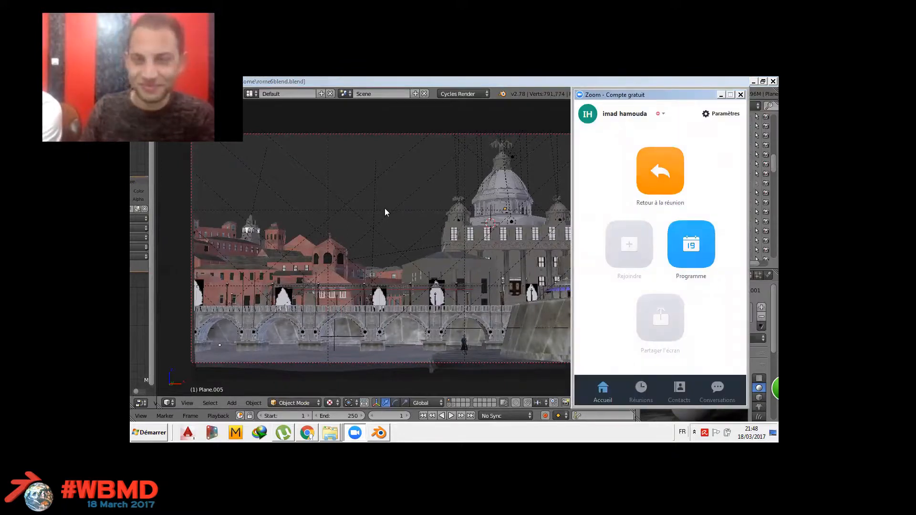
{"action": "mouse_move", "coordinate": [422, 227]}
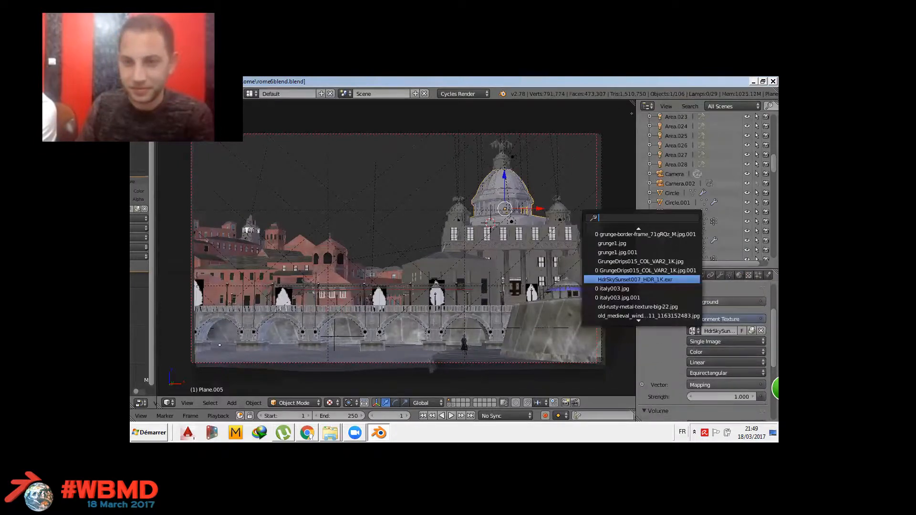
- Use HdrSkySunset007 as the world sky and preview the night scene in Rendered viewport shading with Cycles
{"action": "left_click", "coordinate": [632, 279]}
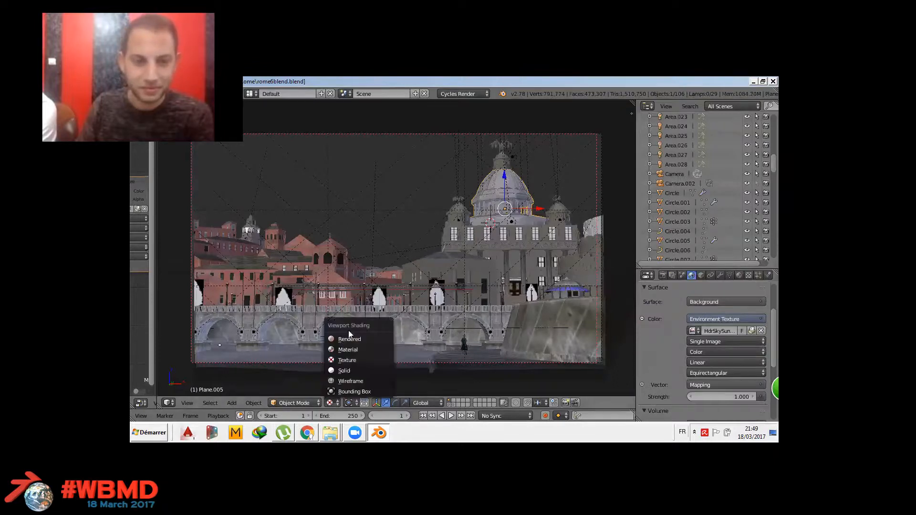
{"action": "left_click", "coordinate": [388, 276]}
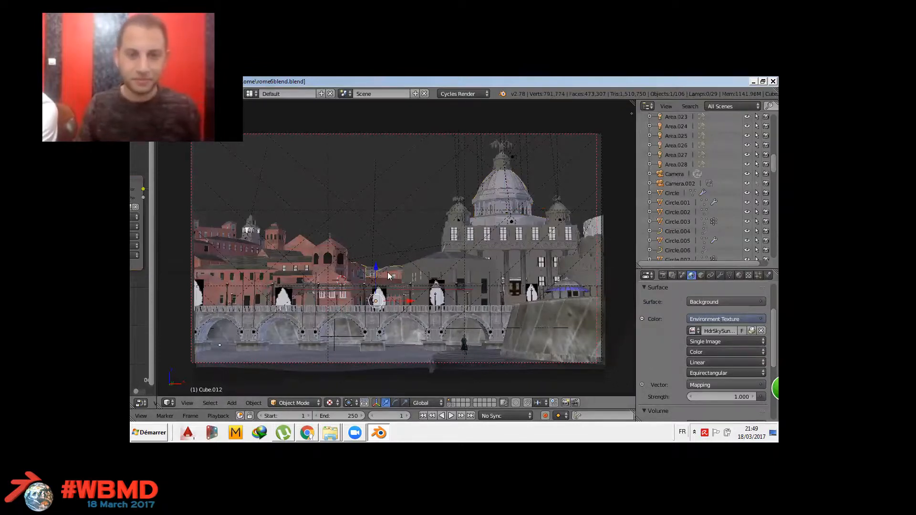
{"action": "scroll", "scroll_direction": "down", "scroll_amount": 3}
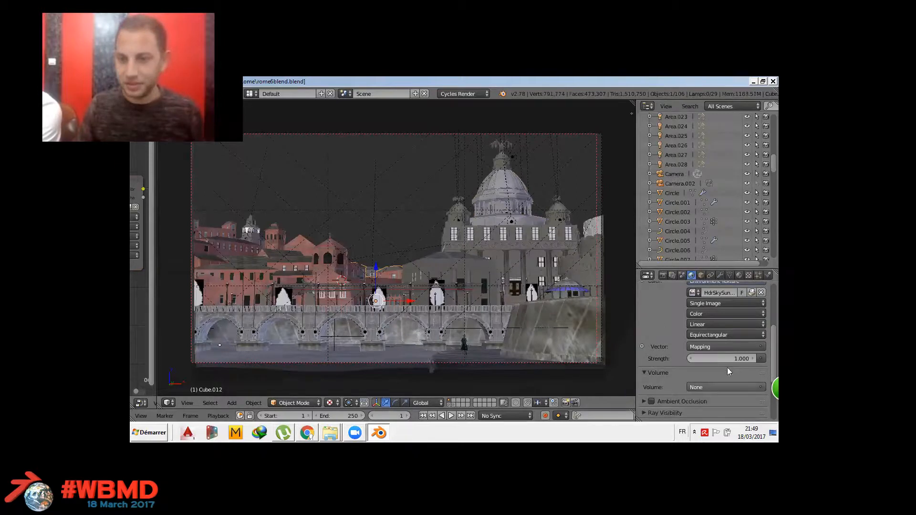
{"action": "left_click", "coordinate": [331, 402]}
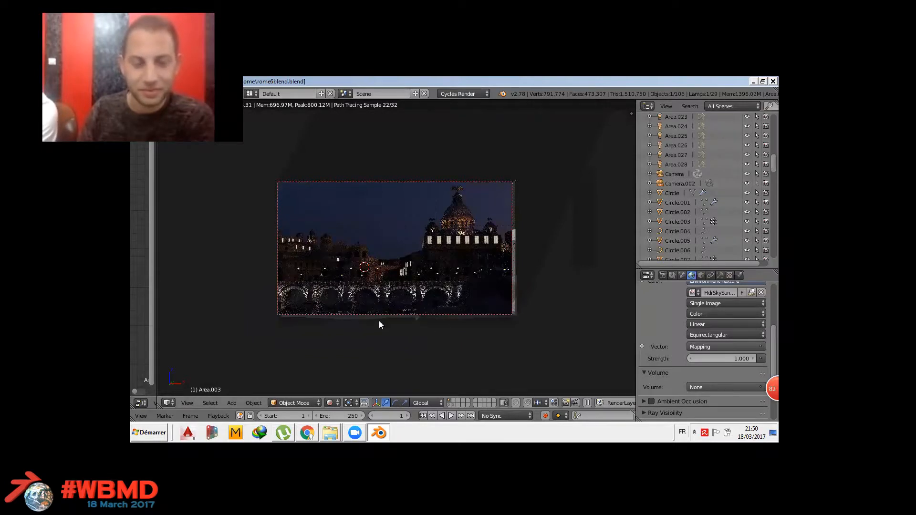
{"action": "mouse_move", "coordinate": [357, 305]}
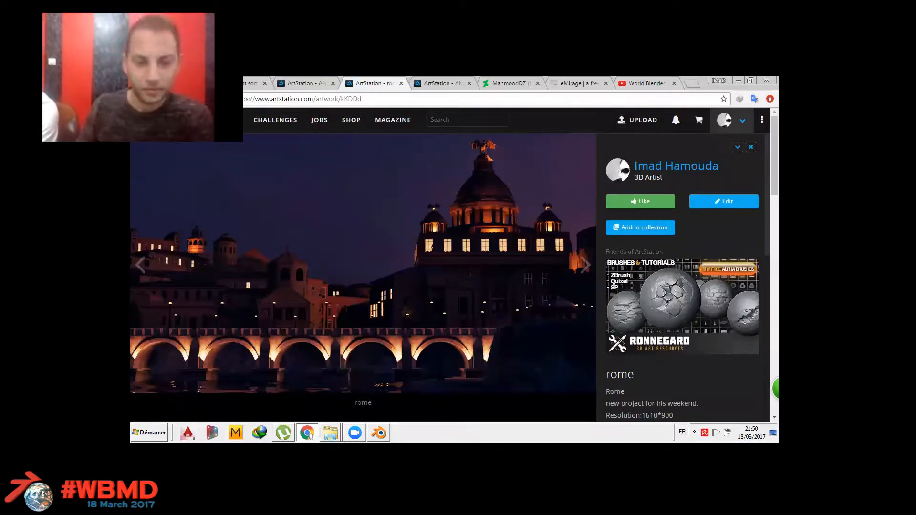
{"action": "mouse_move", "coordinate": [378, 432]}
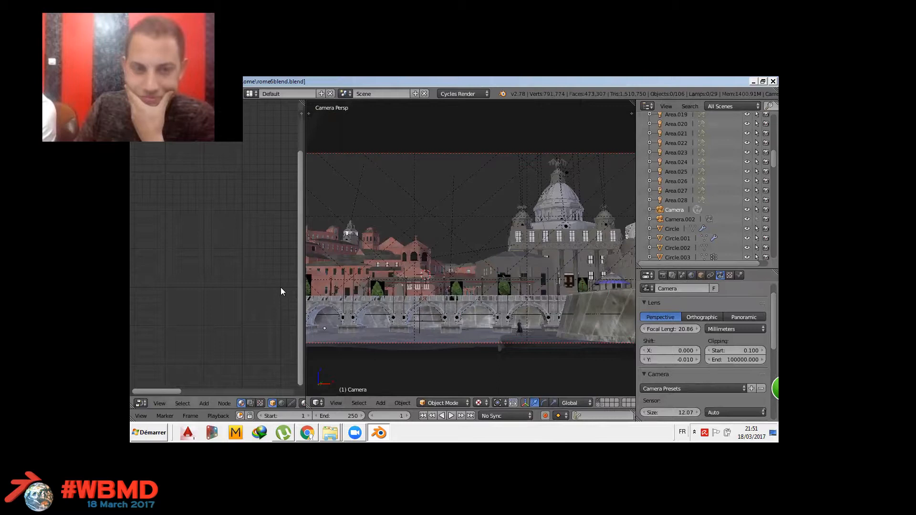
{"action": "mouse_move", "coordinate": [591, 242]}
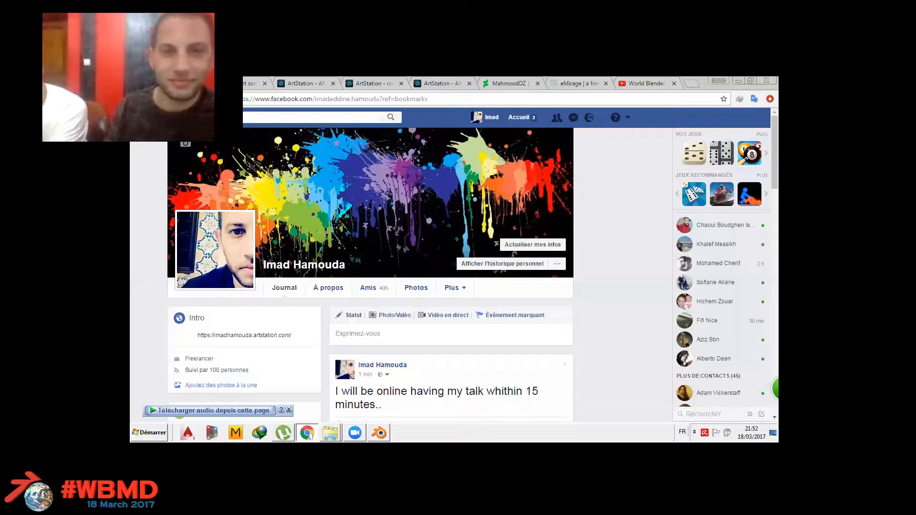
- Bring up the Explorer window on the Rome project folder with rome6blend highlighted
{"action": "left_click", "coordinate": [646, 84]}
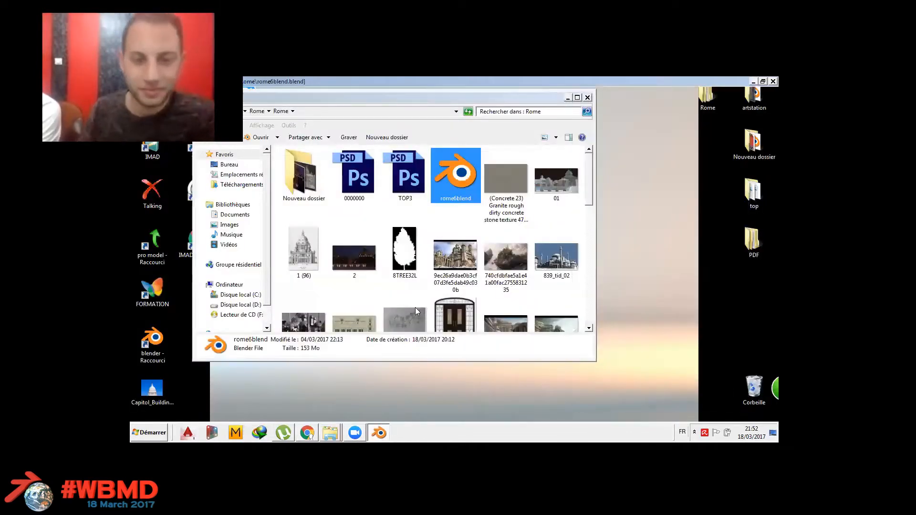
- Launch rome6blend from the Rome folder, then bring up the ArtStation Ancient Civilizations artwork page
{"action": "double_click", "coordinate": [456, 175]}
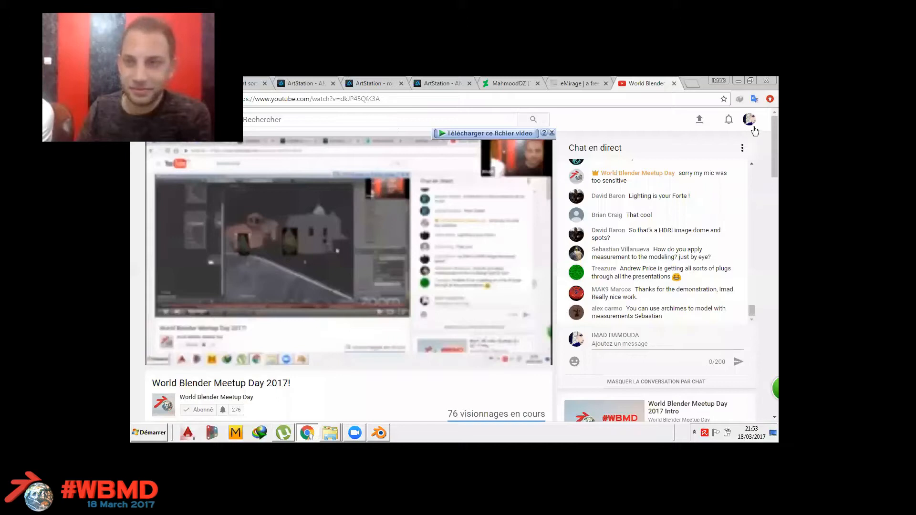
{"action": "left_click", "coordinate": [304, 83]}
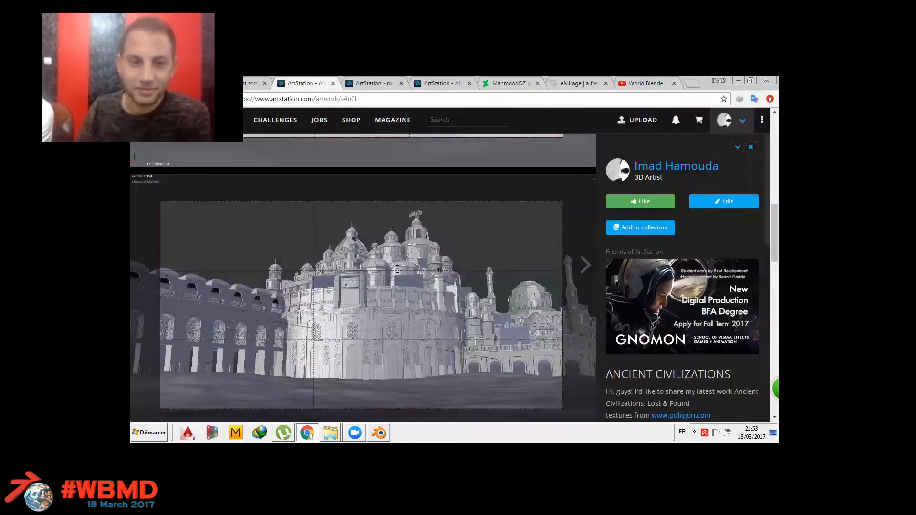
- Go to Imad Hamouda's ArtStation profile via My Profile and browse down the portfolio grid of artworks
{"action": "left_click", "coordinate": [741, 119]}
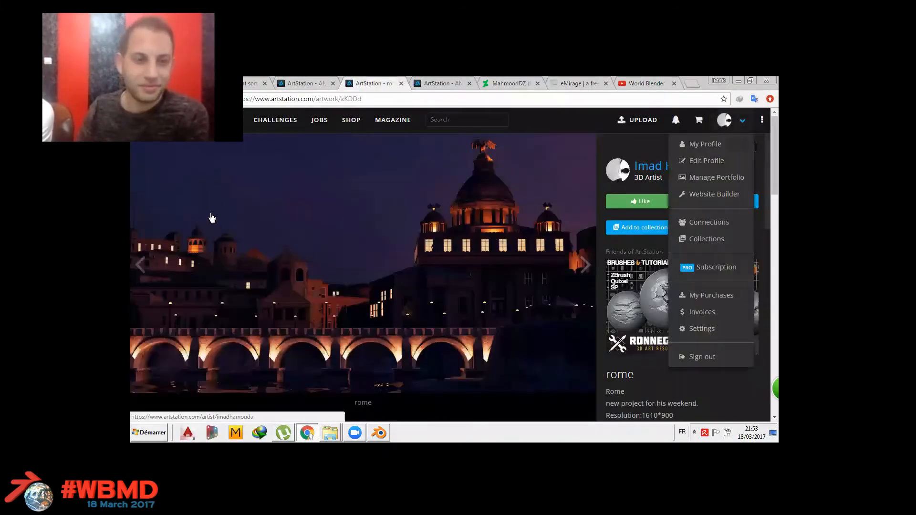
{"action": "left_click", "coordinate": [706, 144]}
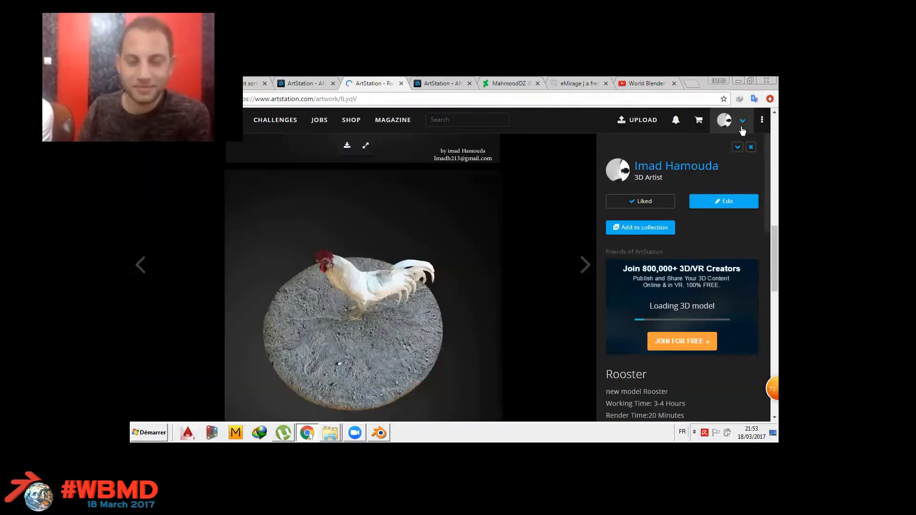
{"action": "scroll", "scroll_direction": "down", "scroll_amount": 3}
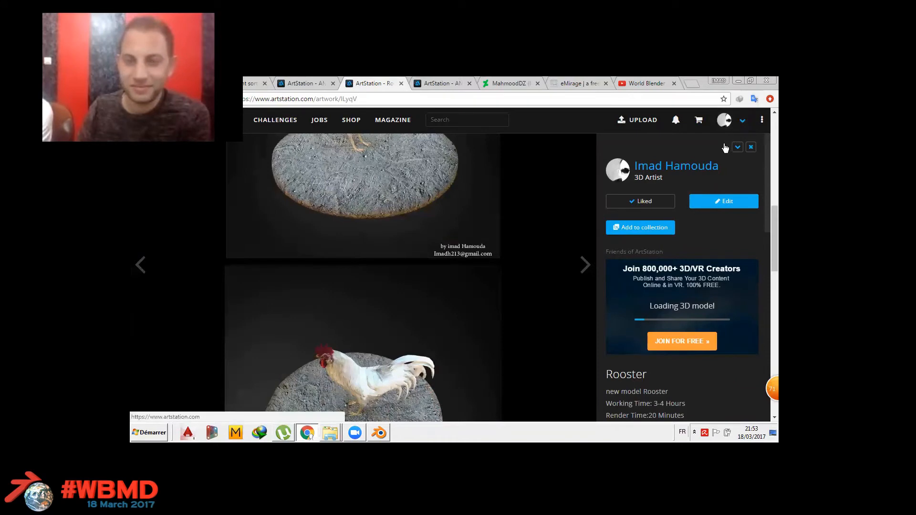
{"action": "left_click", "coordinate": [742, 121]}
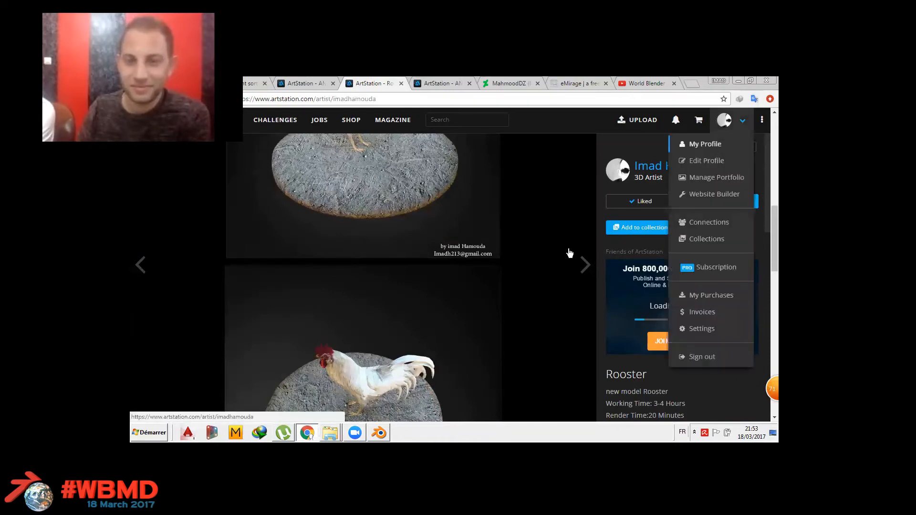
{"action": "left_click", "coordinate": [705, 144]}
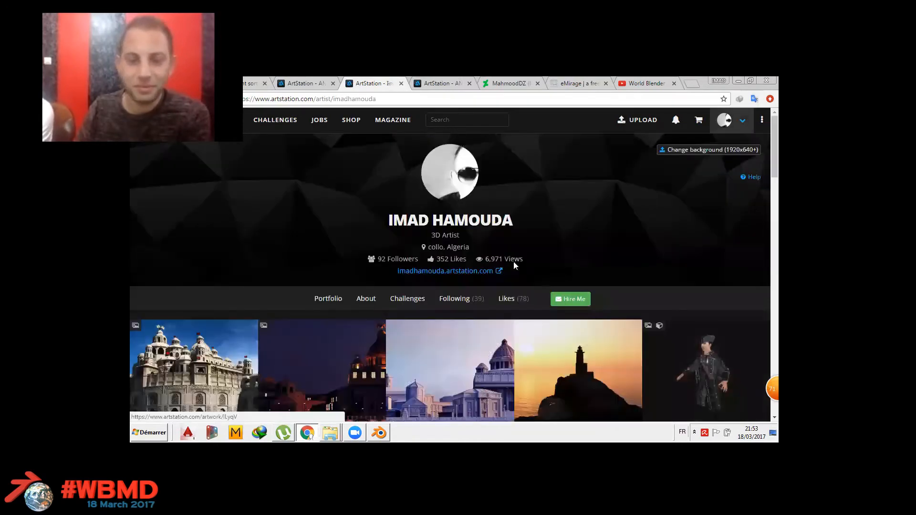
{"action": "scroll", "scroll_direction": "down", "scroll_amount": 3}
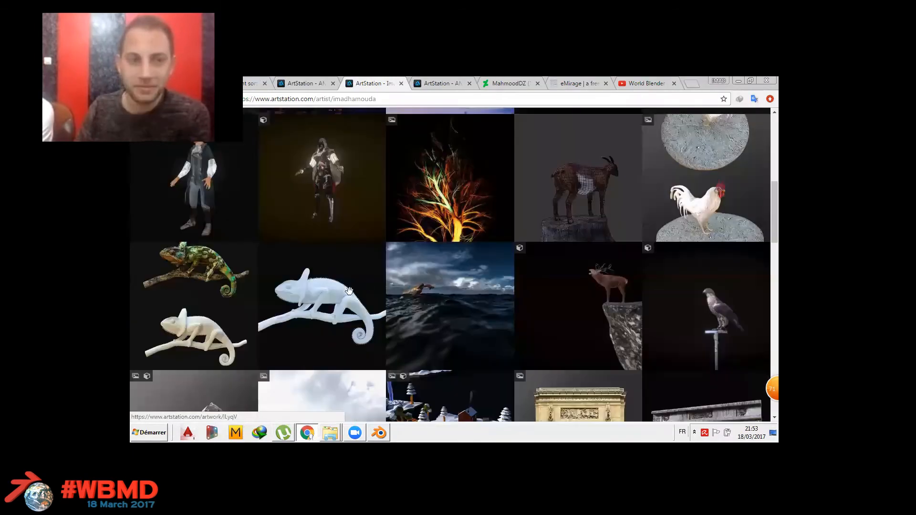